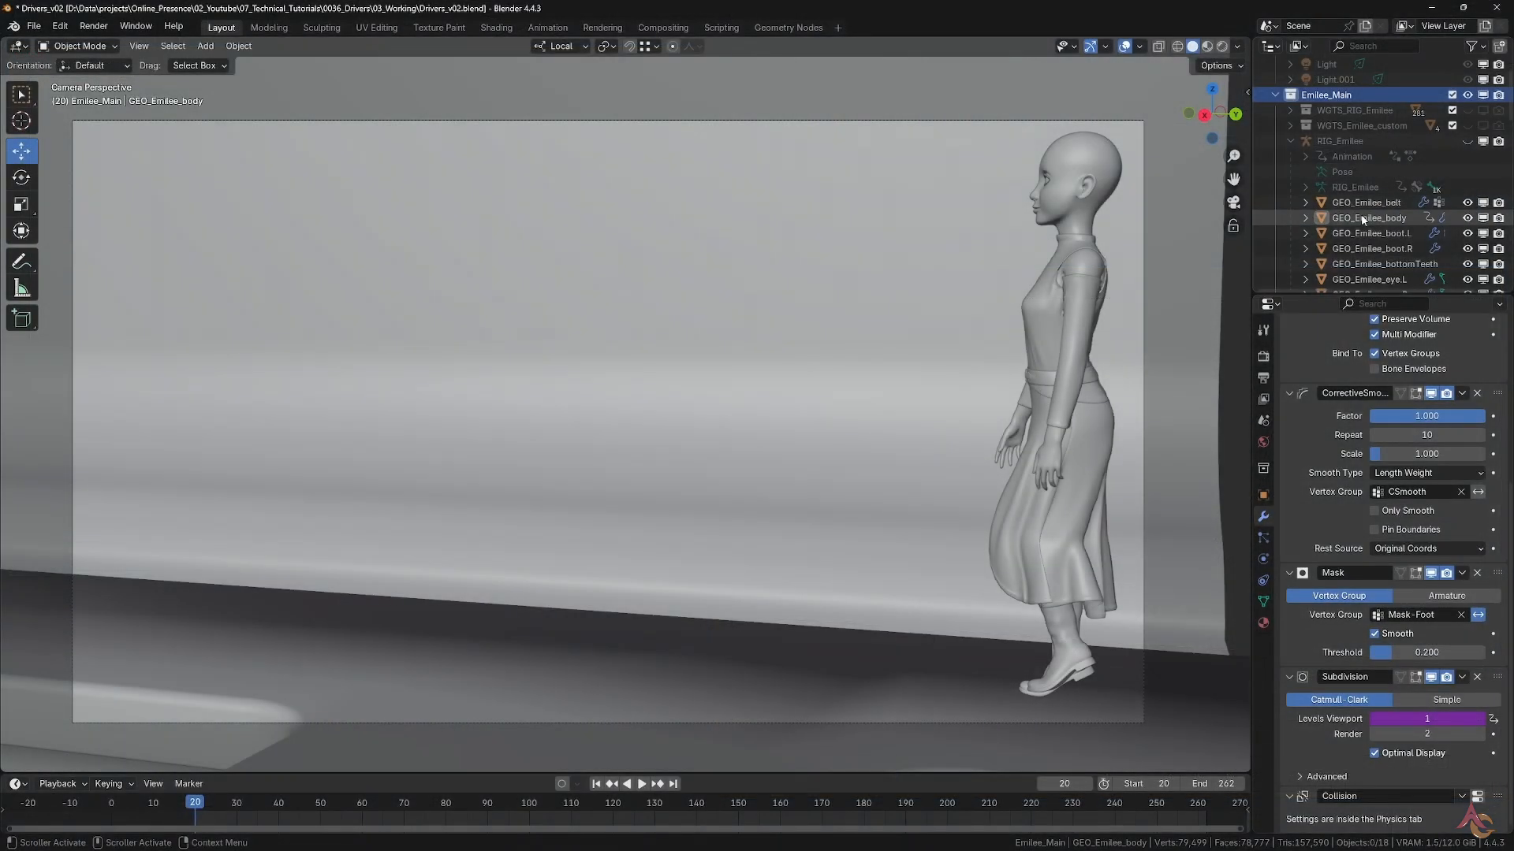
Inspect the body, belt, right boot, shirt and skirt meshes in the Outliner
{"action": "left_click", "coordinate": [1367, 218]}
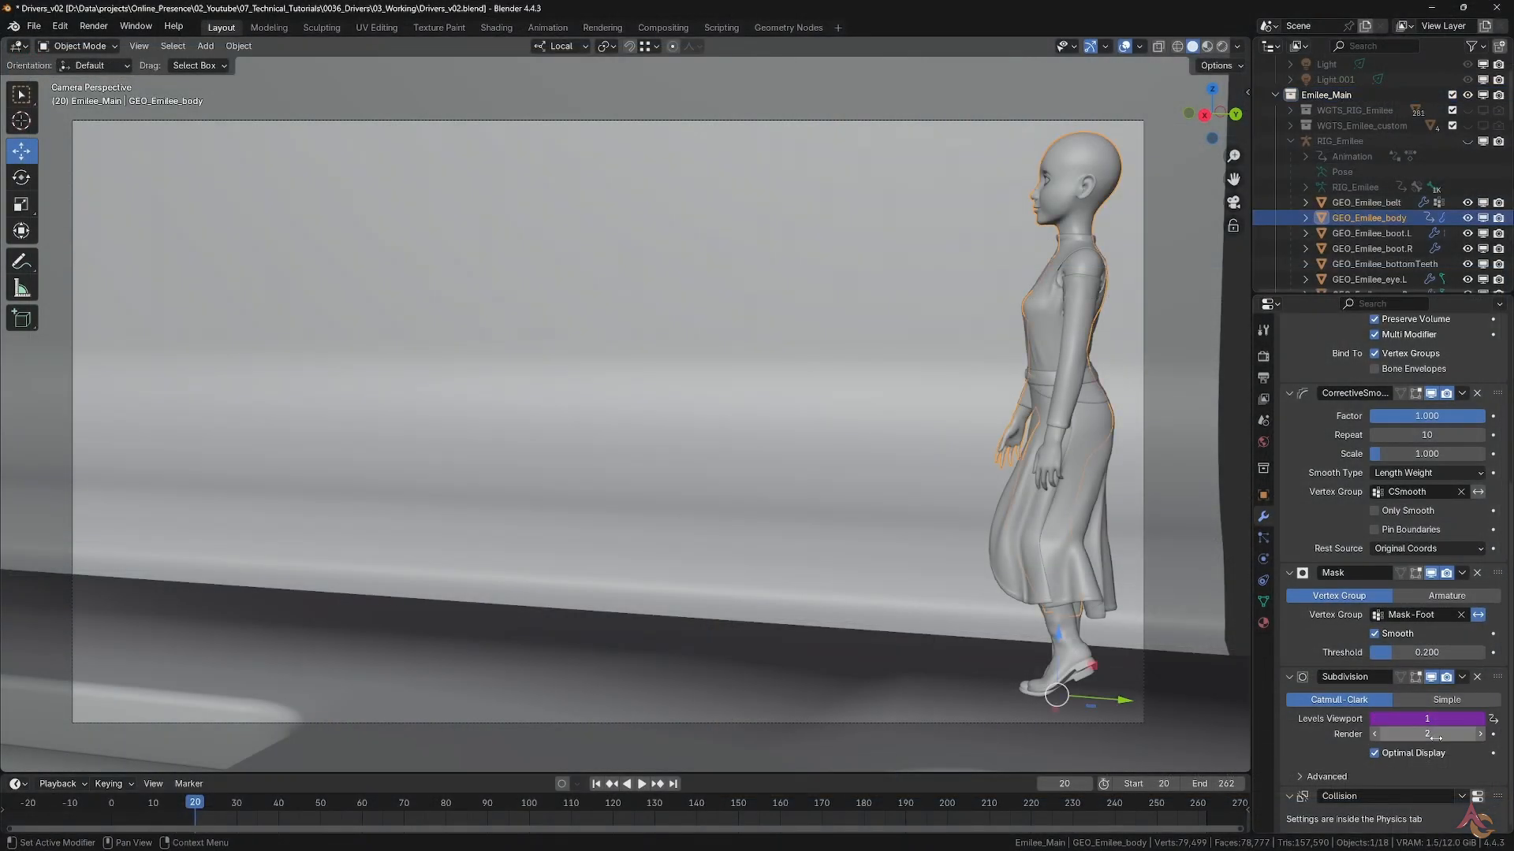
{"action": "left_click", "coordinate": [1364, 202]}
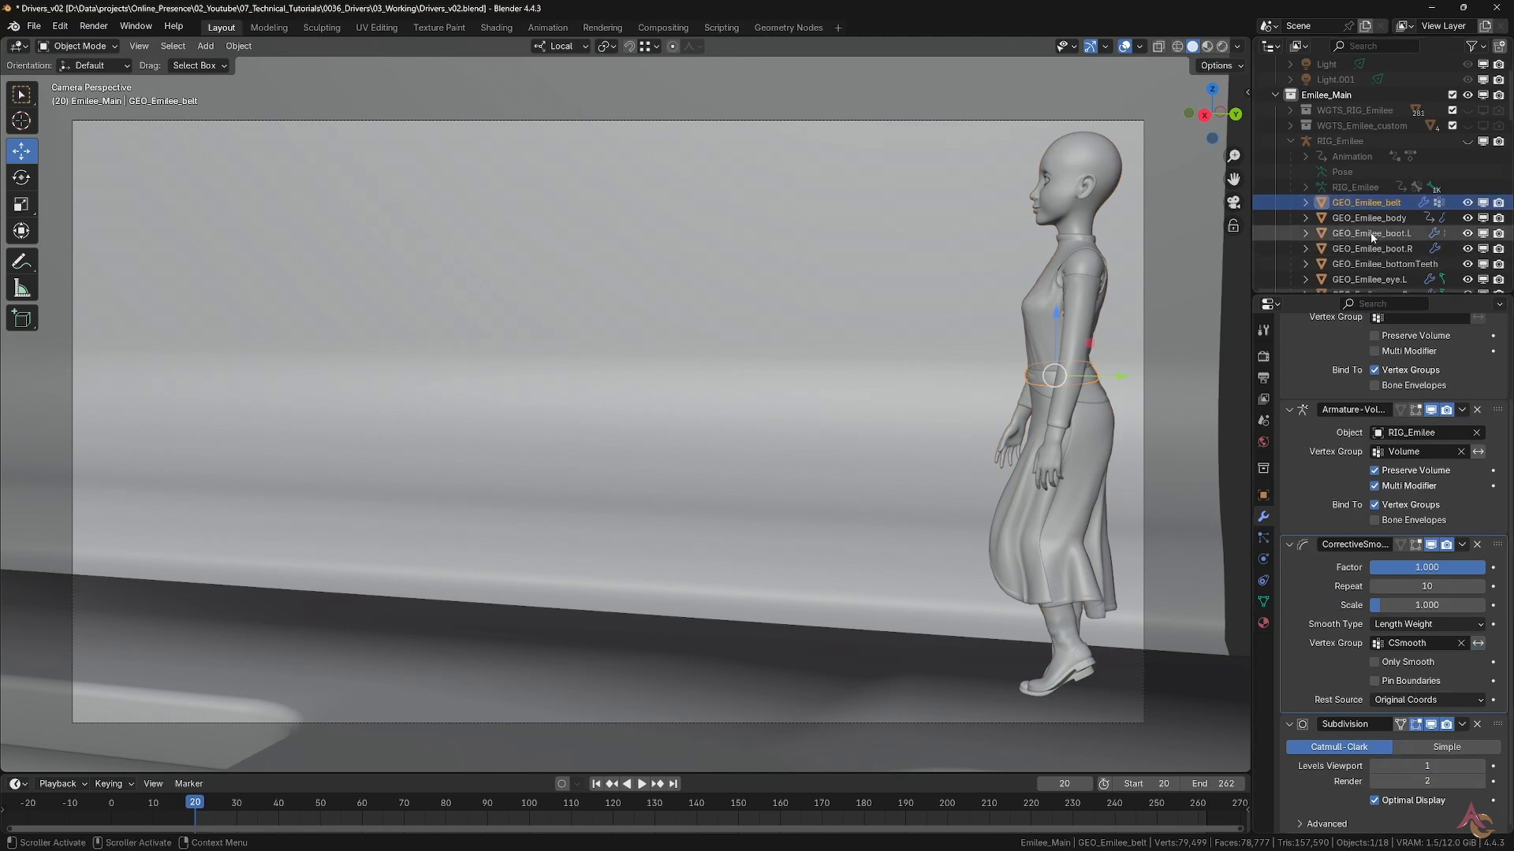
{"action": "left_click", "coordinate": [1370, 247]}
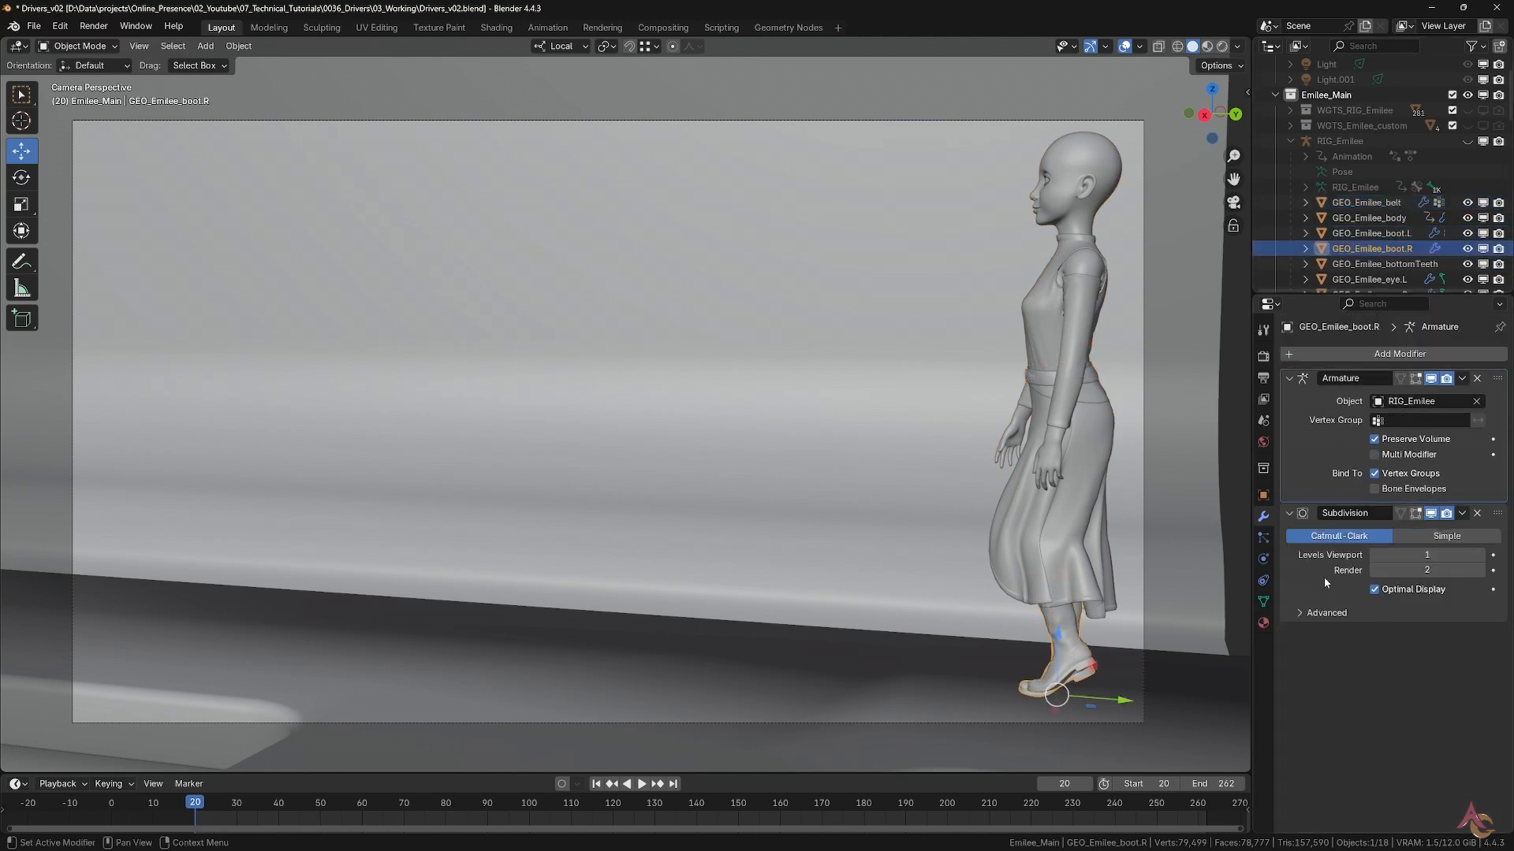
{"action": "scroll", "scroll_direction": "down", "scroll_amount": 3}
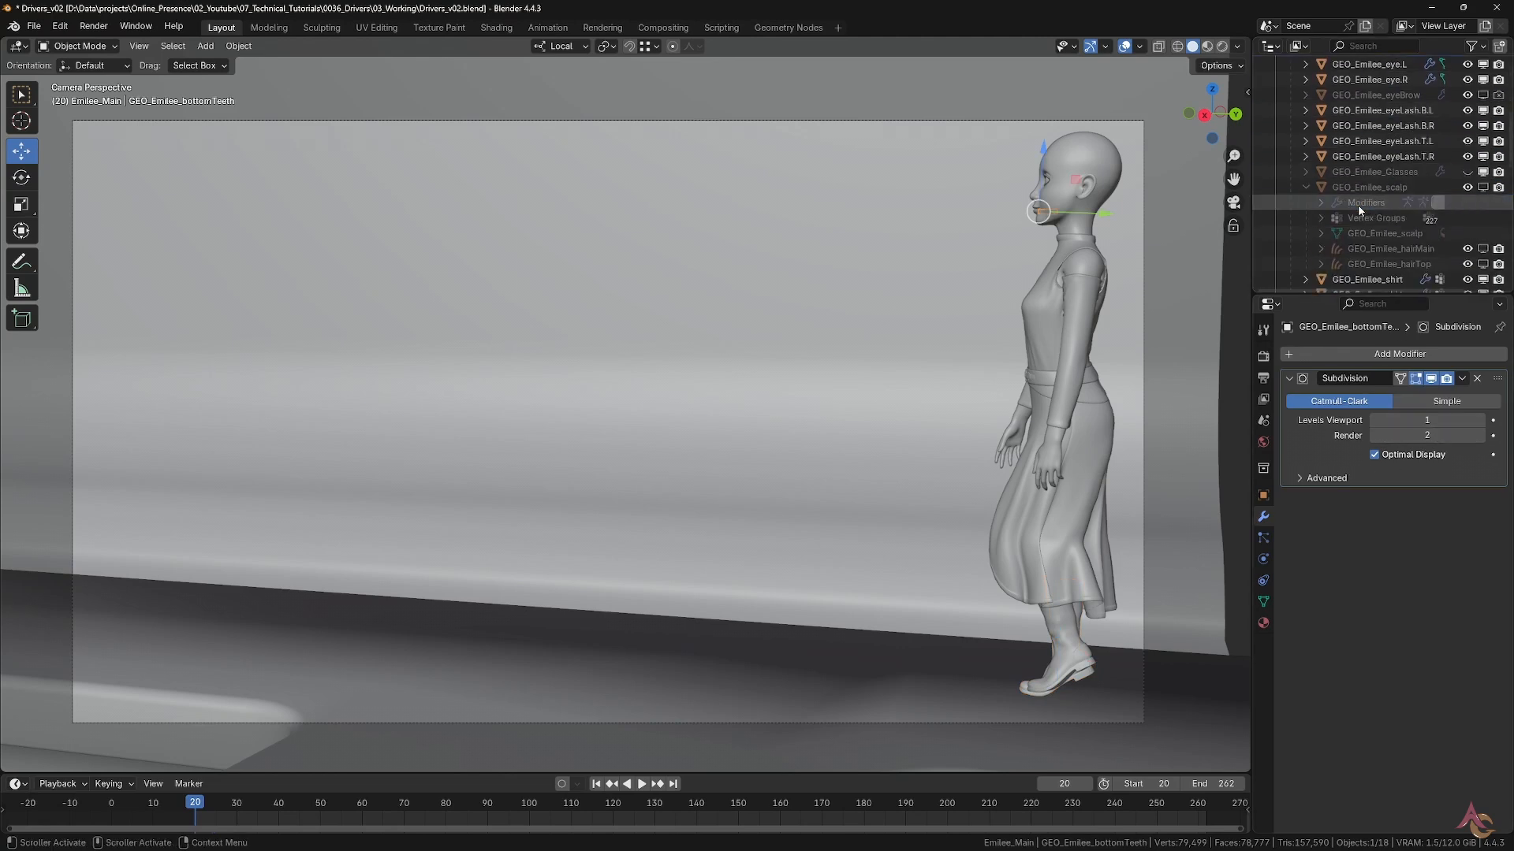
{"action": "left_click", "coordinate": [1369, 186]}
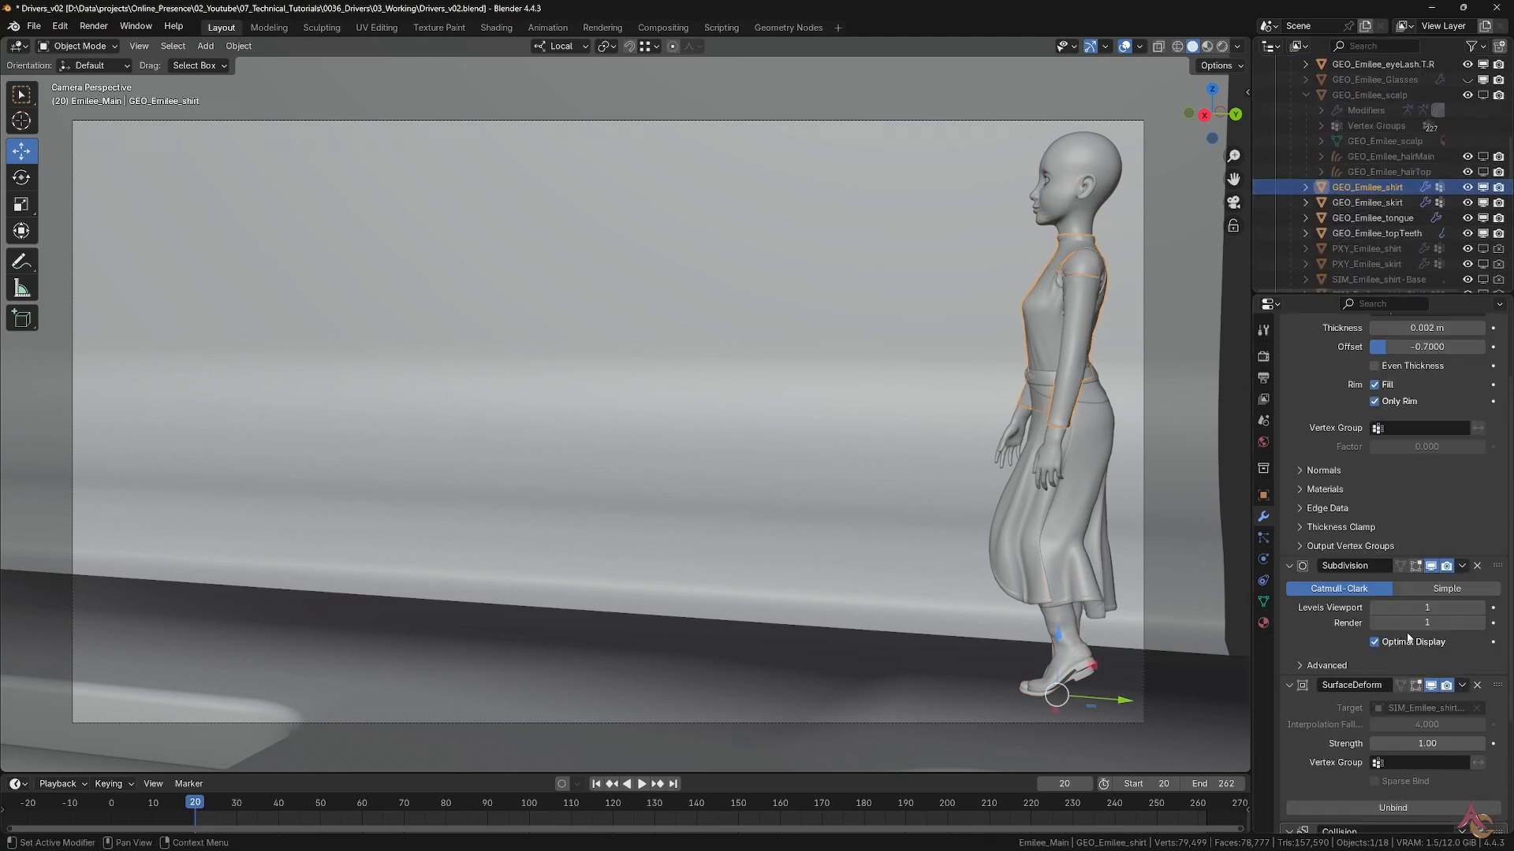
{"action": "scroll", "scroll_direction": "down", "scroll_amount": 3}
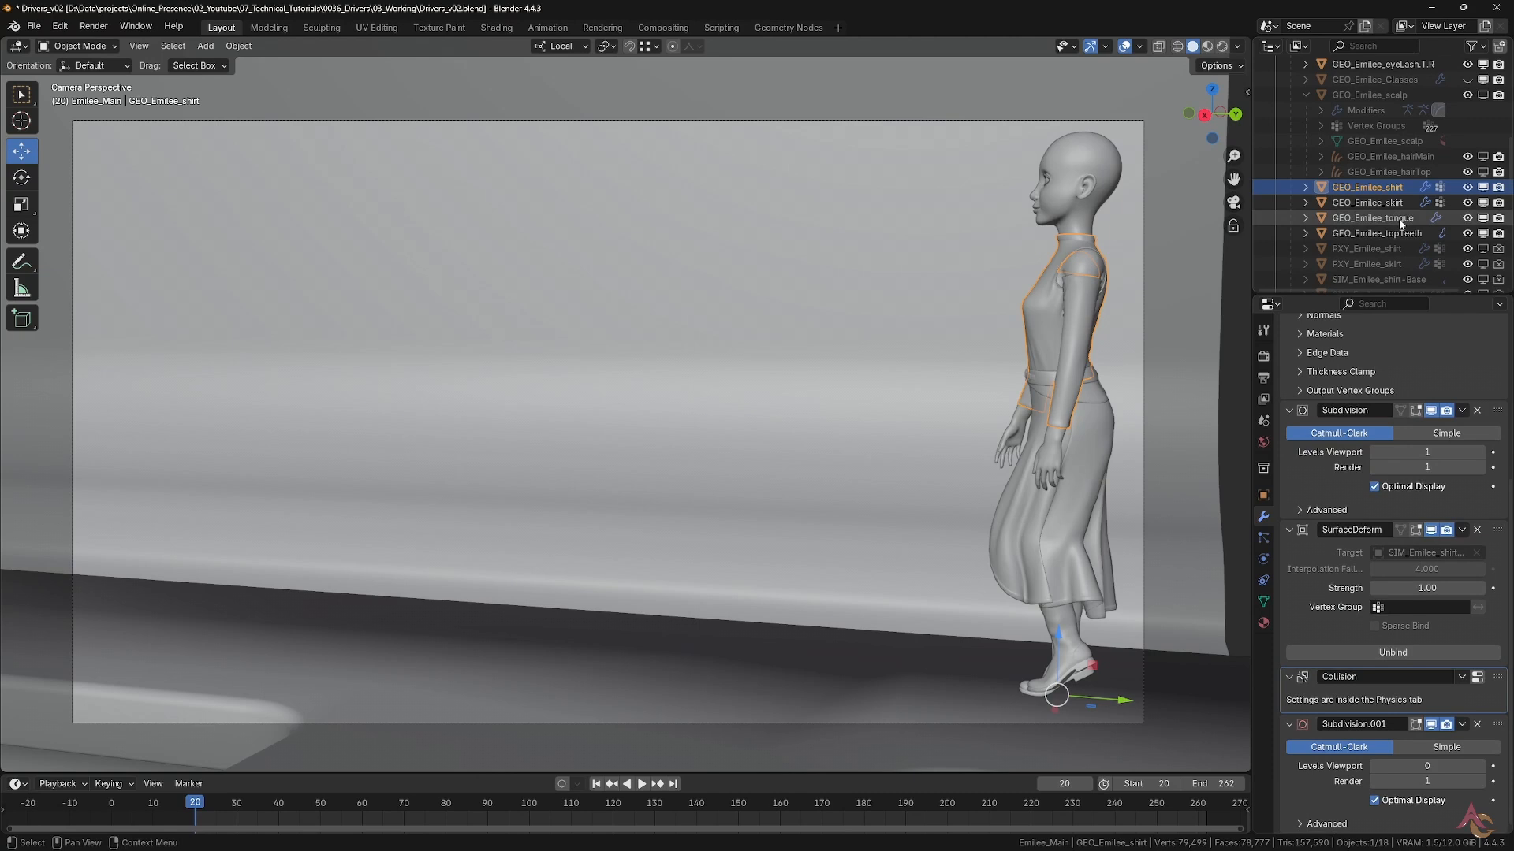
{"action": "left_click", "coordinate": [1369, 202]}
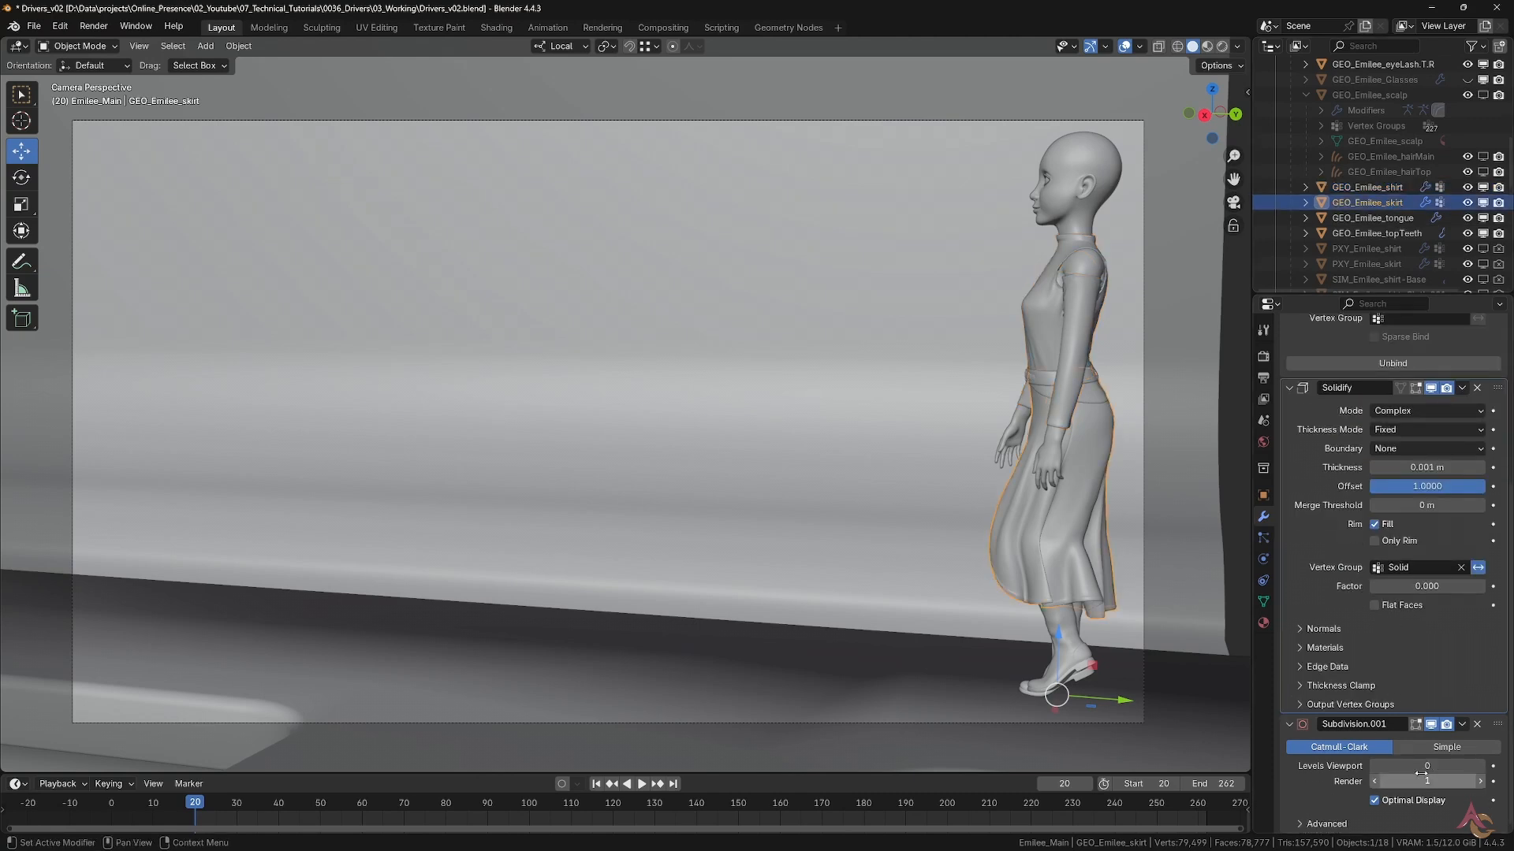
{"action": "scroll", "scroll_direction": "up", "scroll_amount": 3}
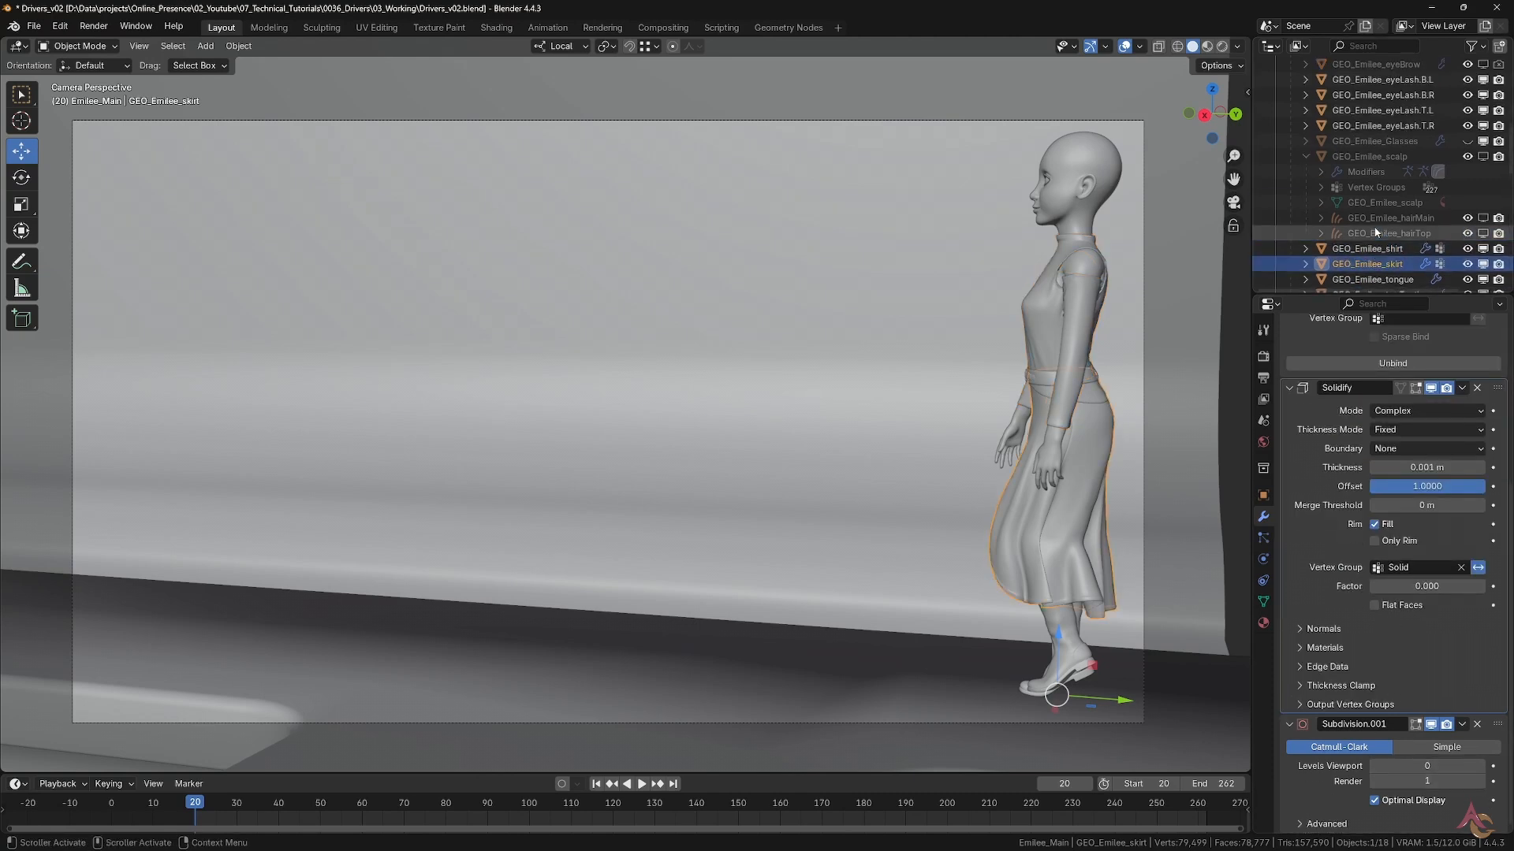
{"action": "scroll", "scroll_direction": "up", "scroll_amount": 3}
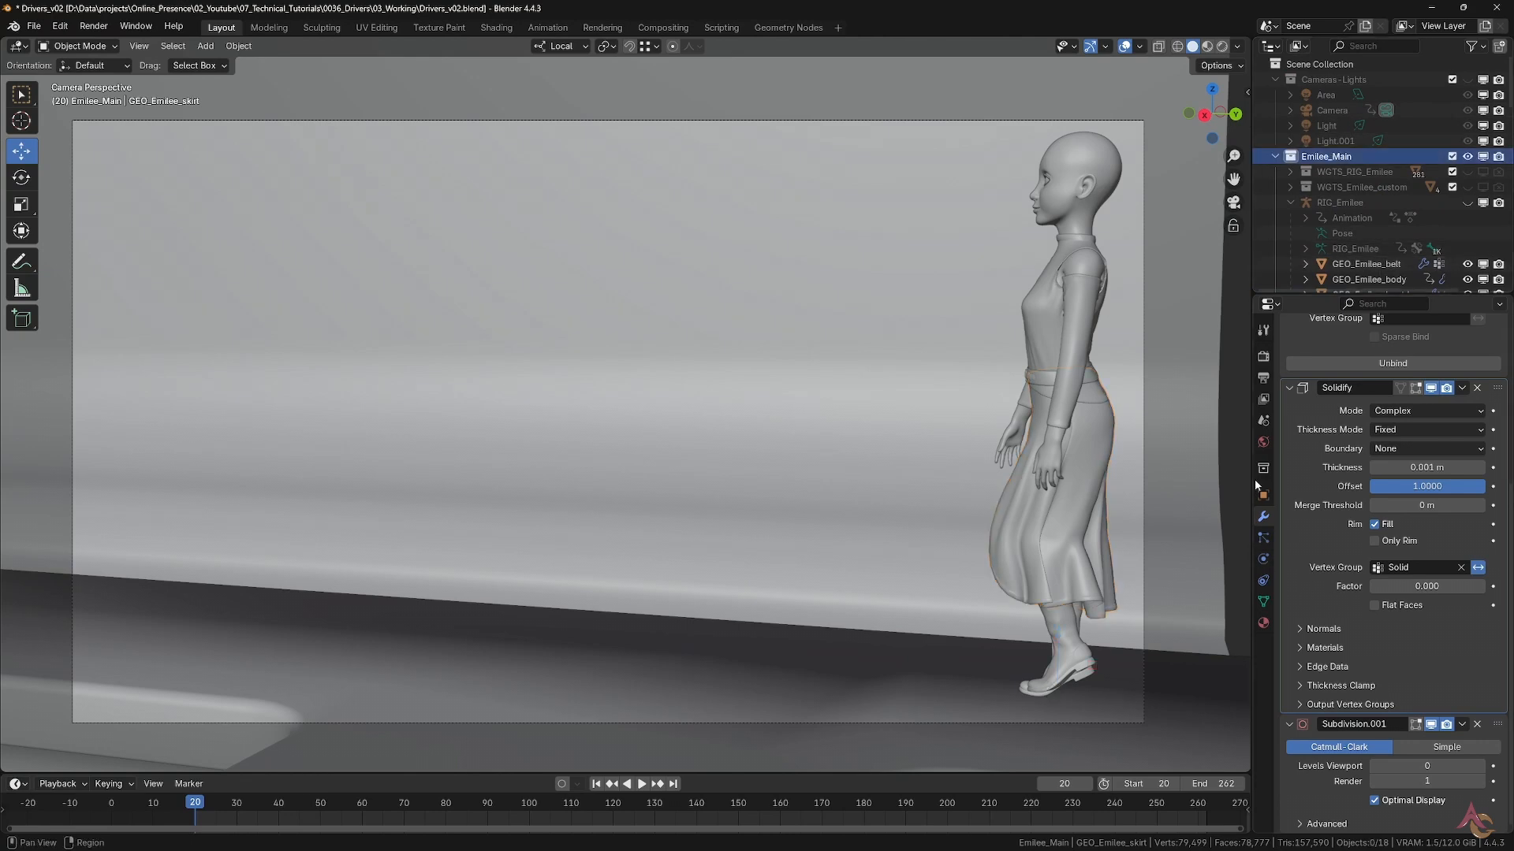
Review the collection's custom properties and the body's viewport subdivision driver, then preview the walk animation
{"action": "left_click", "coordinate": [1262, 469]}
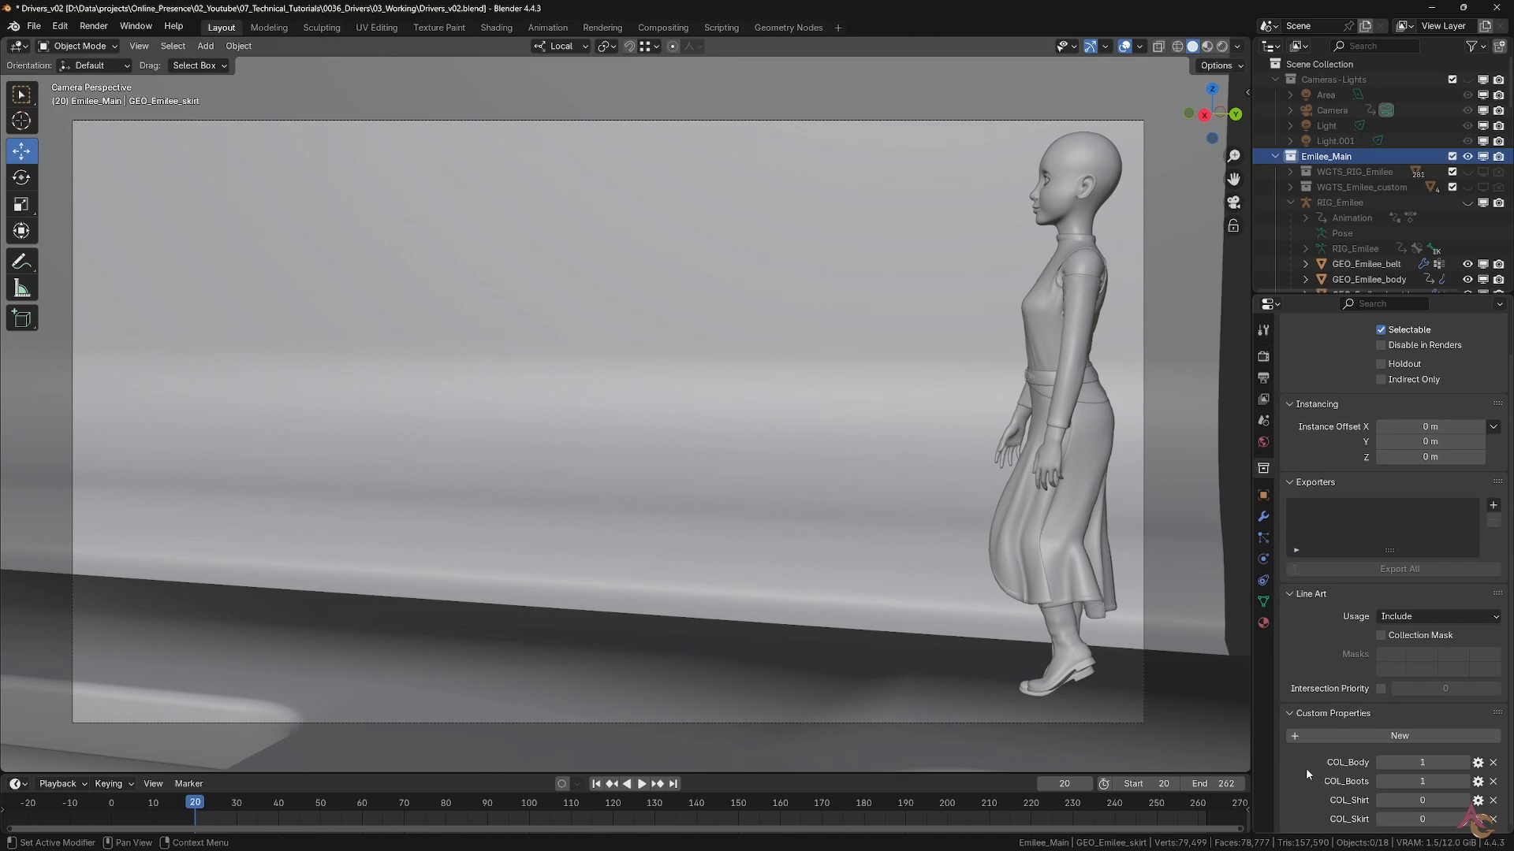
{"action": "left_click", "coordinate": [1368, 279]}
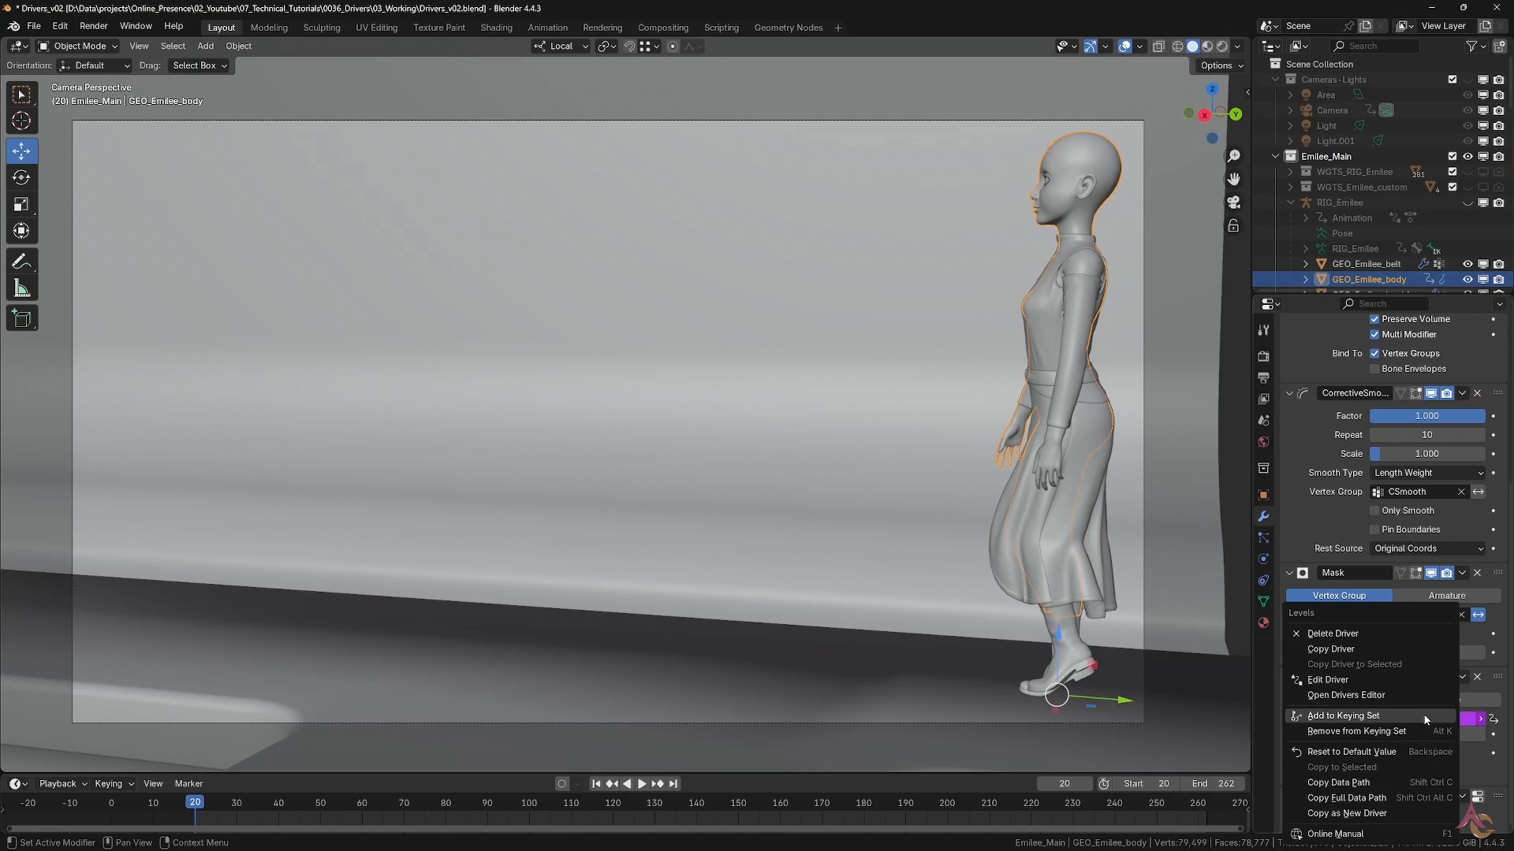
{"action": "left_click", "coordinate": [1328, 679]}
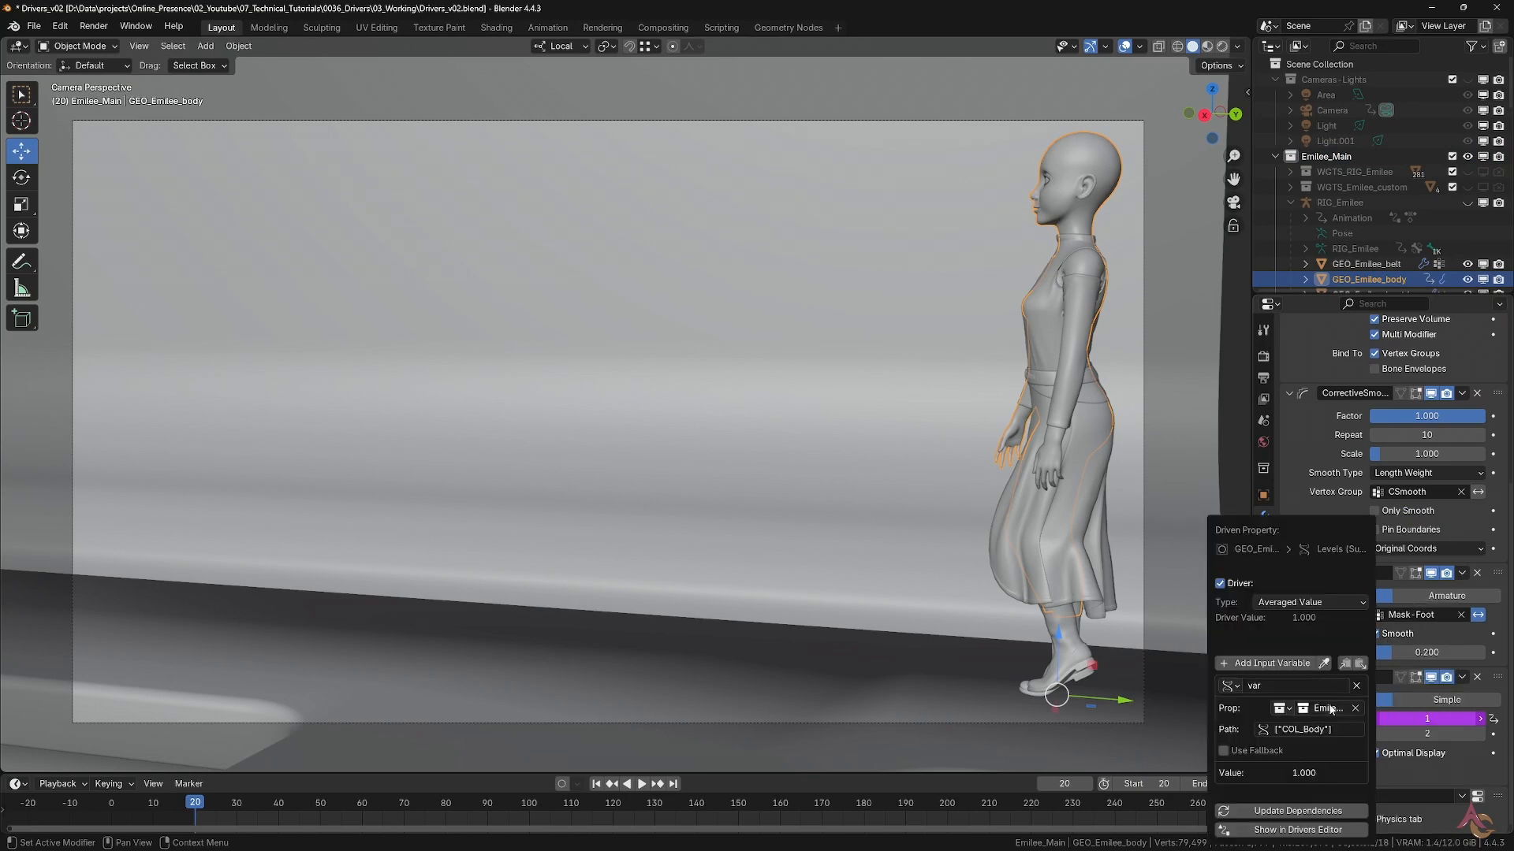
{"action": "mouse_move", "coordinate": [1304, 728]}
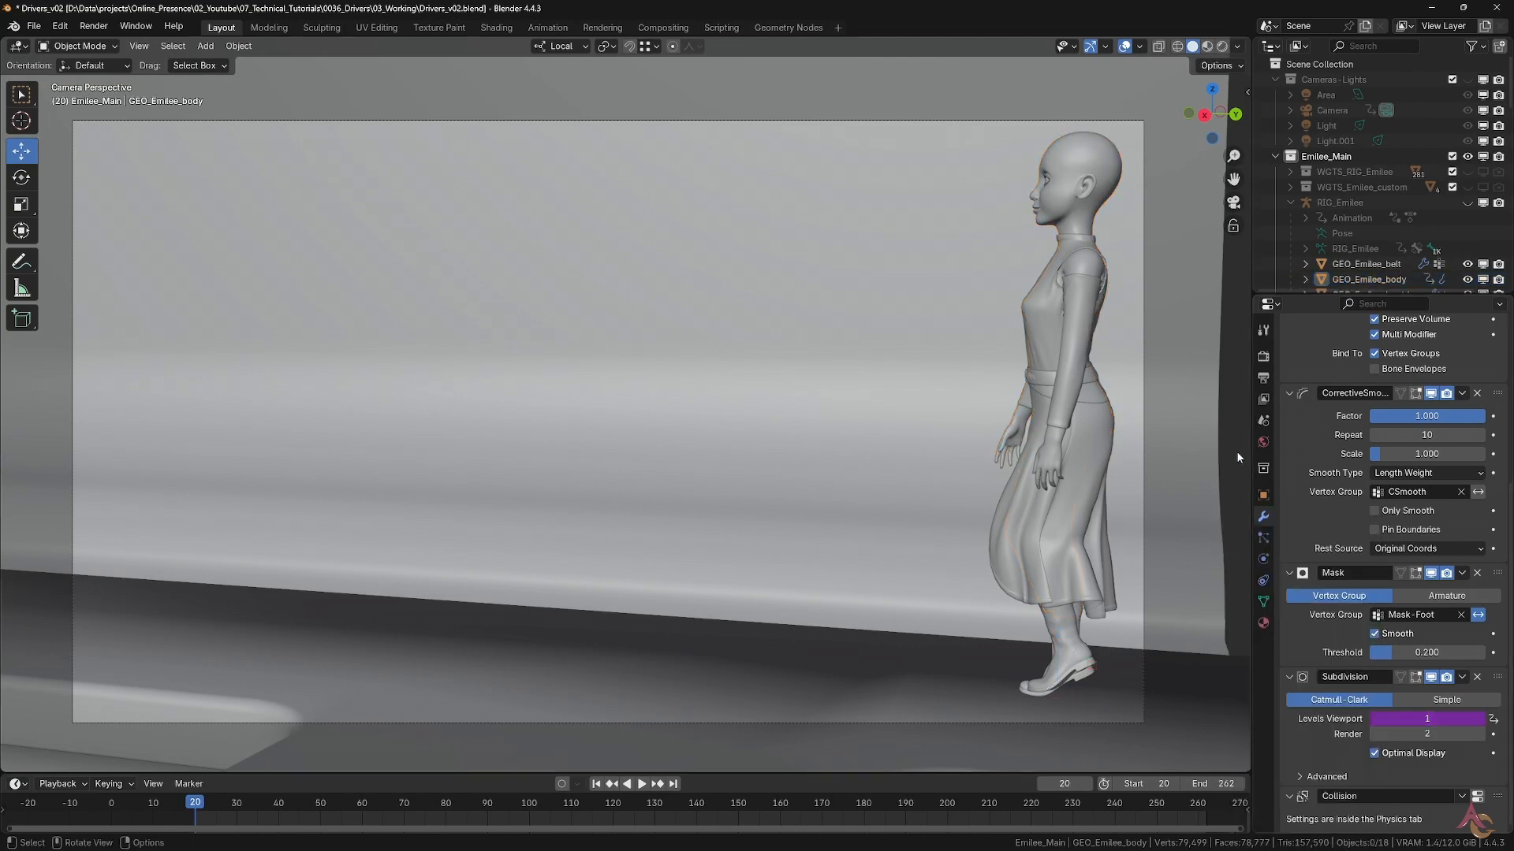
{"action": "left_click", "coordinate": [634, 784]}
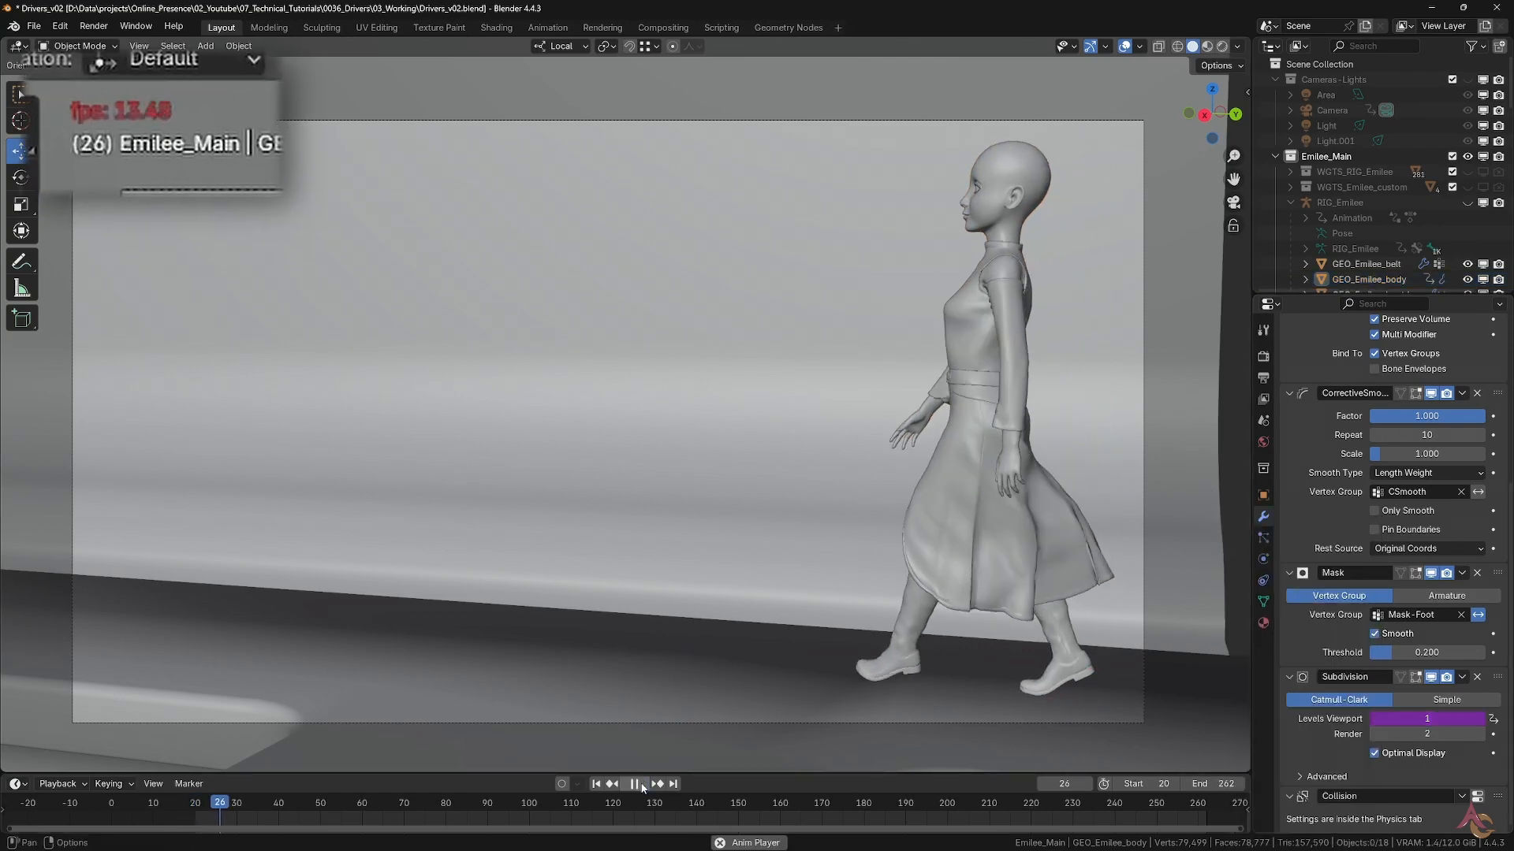
{"action": "left_click", "coordinate": [634, 784]}
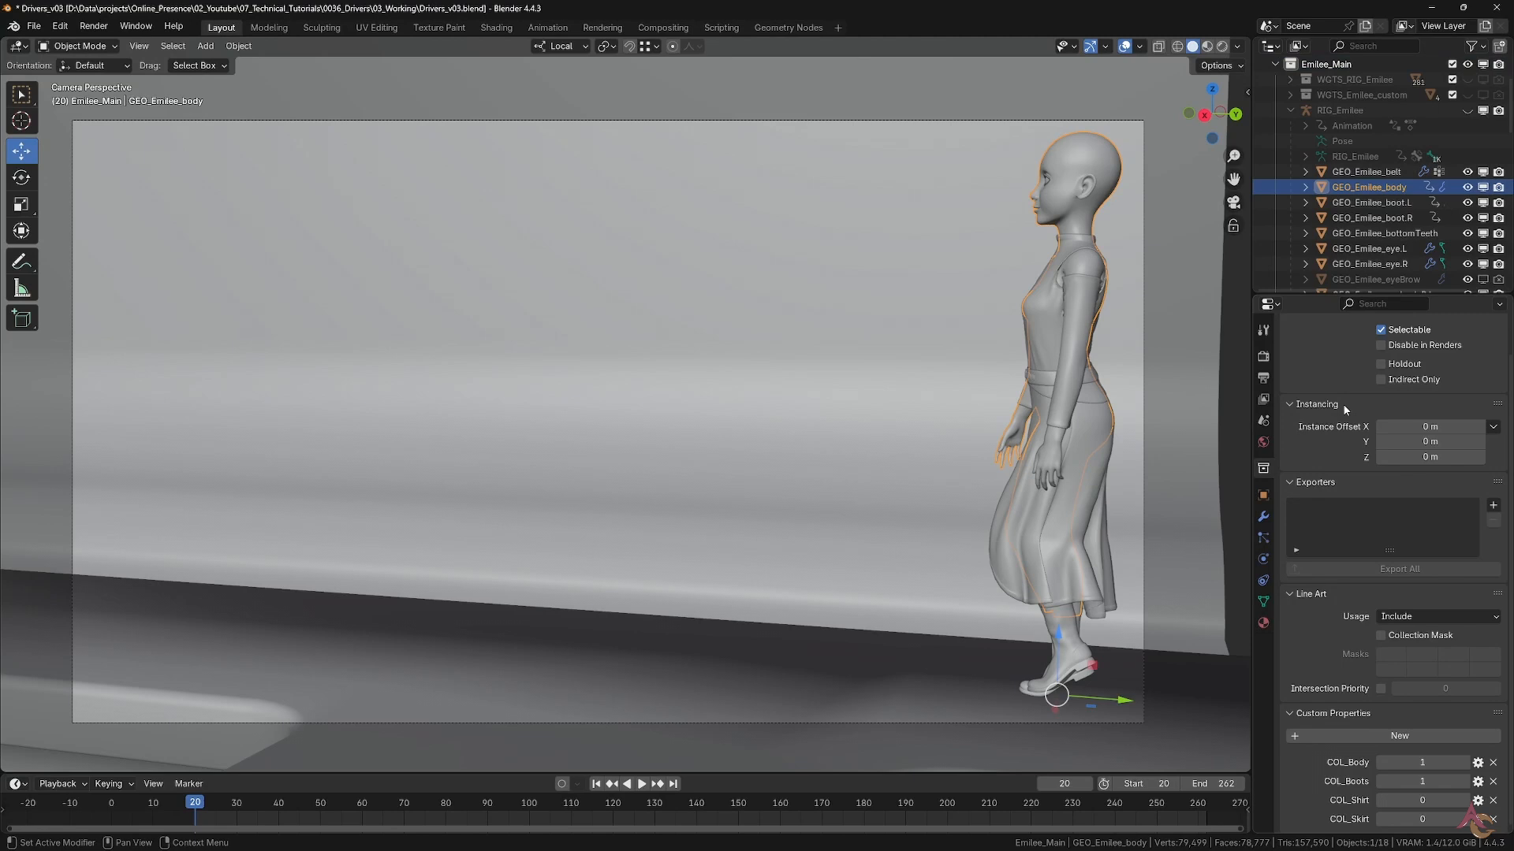
Show the body's modifier stack and bring up the driver on its Levels Viewport subdivision
{"action": "scroll", "scroll_direction": "up", "scroll_amount": 3}
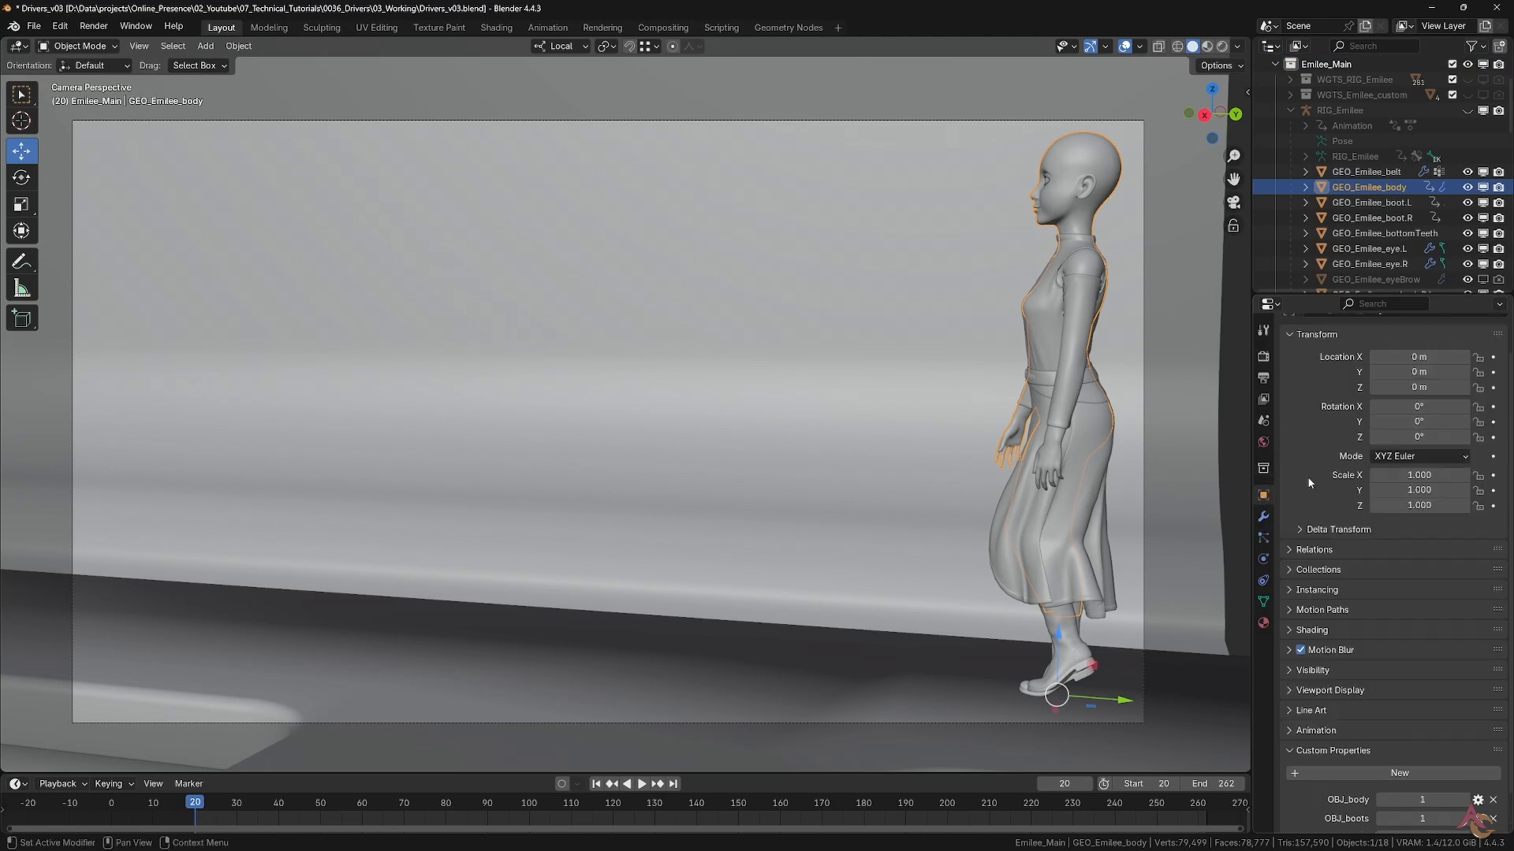
{"action": "scroll", "scroll_direction": "down", "scroll_amount": 3}
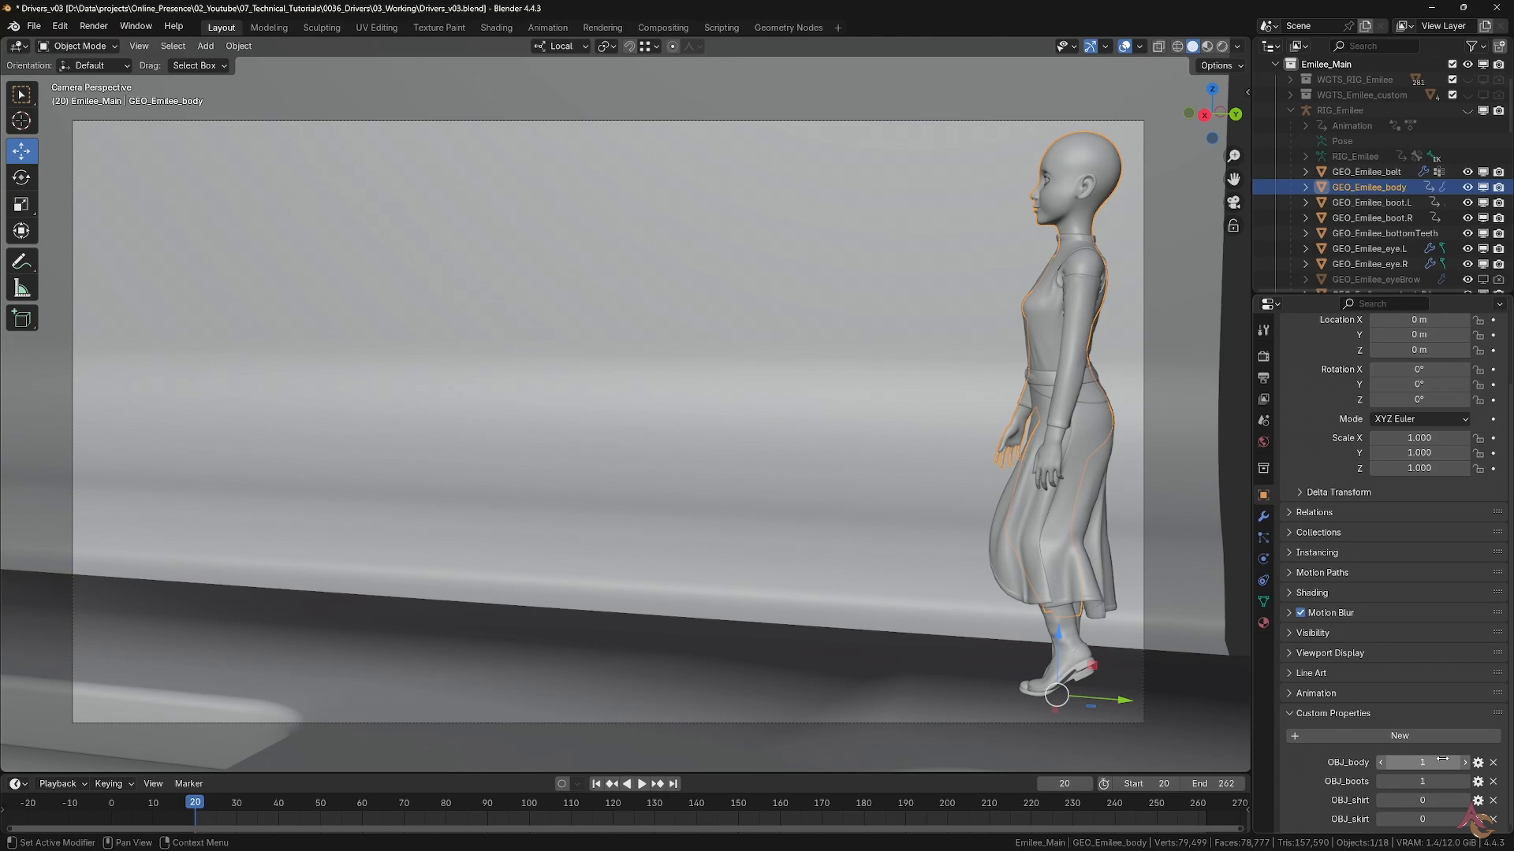
{"action": "left_click", "coordinate": [1263, 519]}
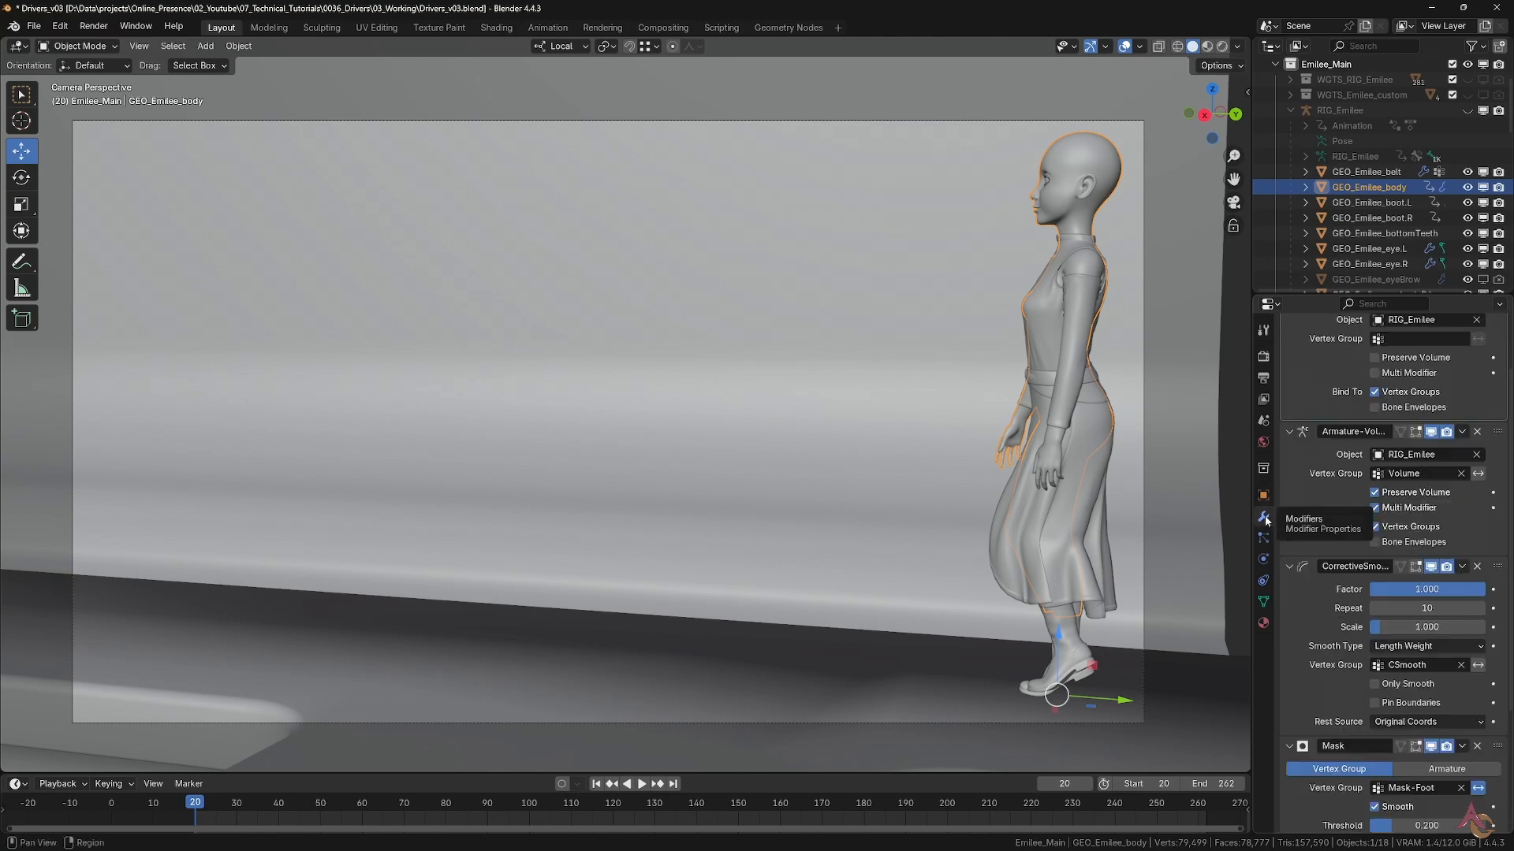
{"action": "scroll", "scroll_direction": "down", "scroll_amount": 3}
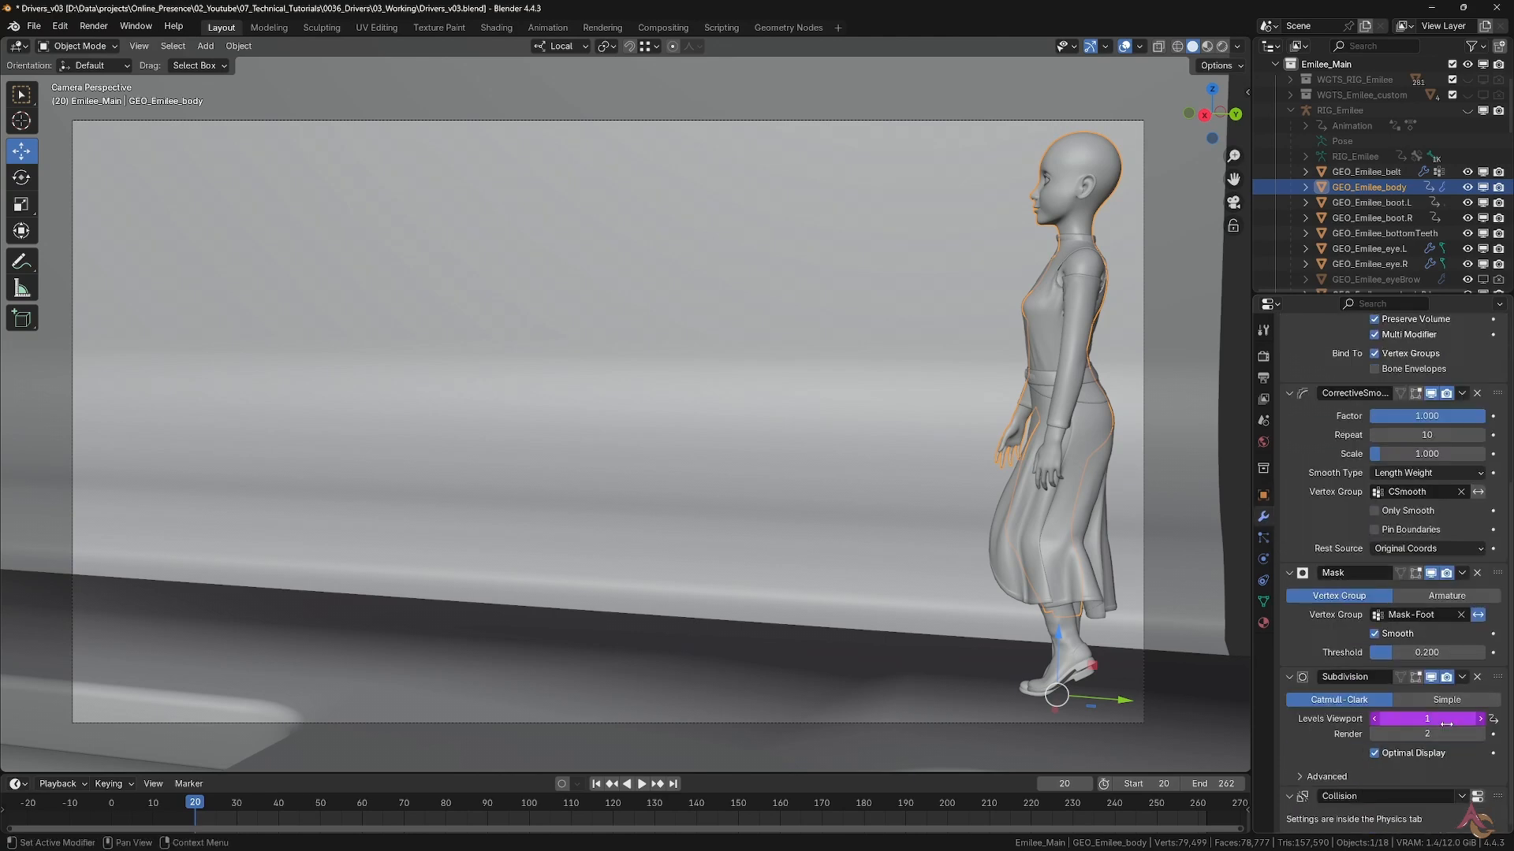
{"action": "left_click", "coordinate": [1427, 719]}
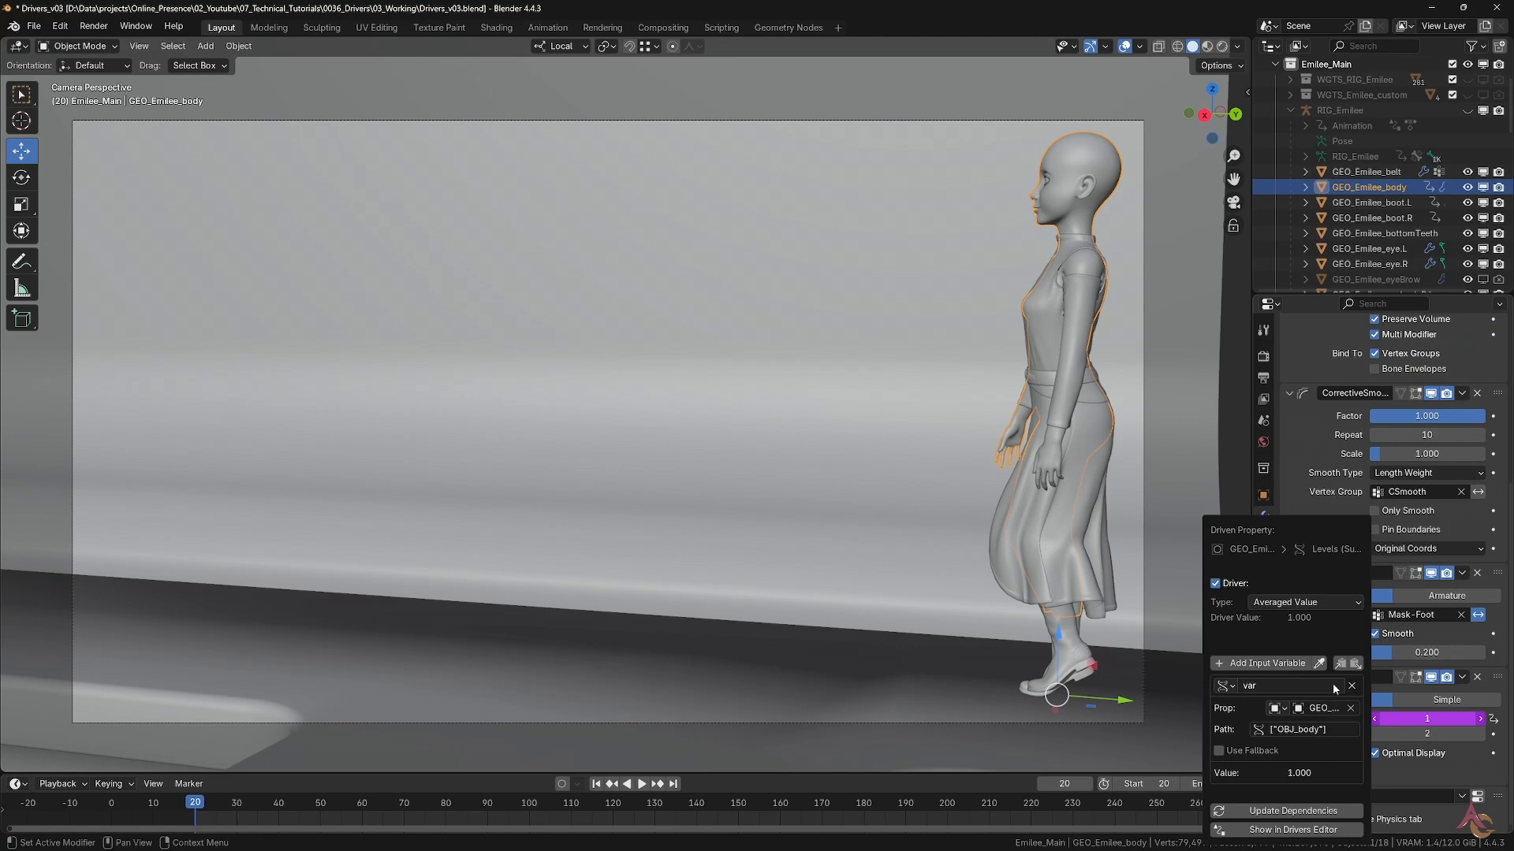
{"action": "mouse_move", "coordinate": [1318, 709]}
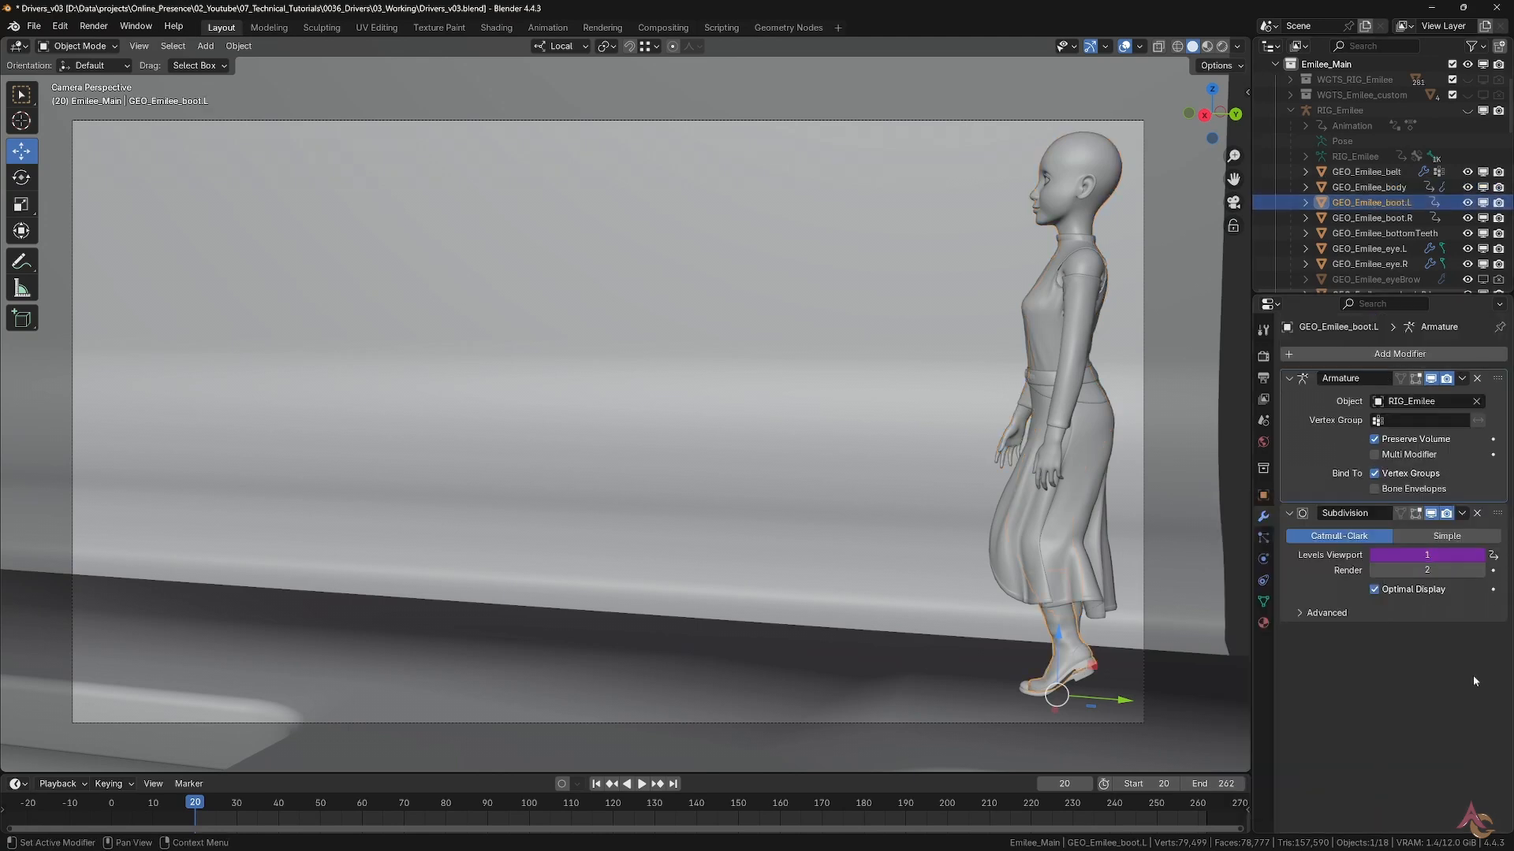
Play the walk animation while testing OBJ_body at subdivision 2, then return it to 1
{"action": "left_click", "coordinate": [1370, 186]}
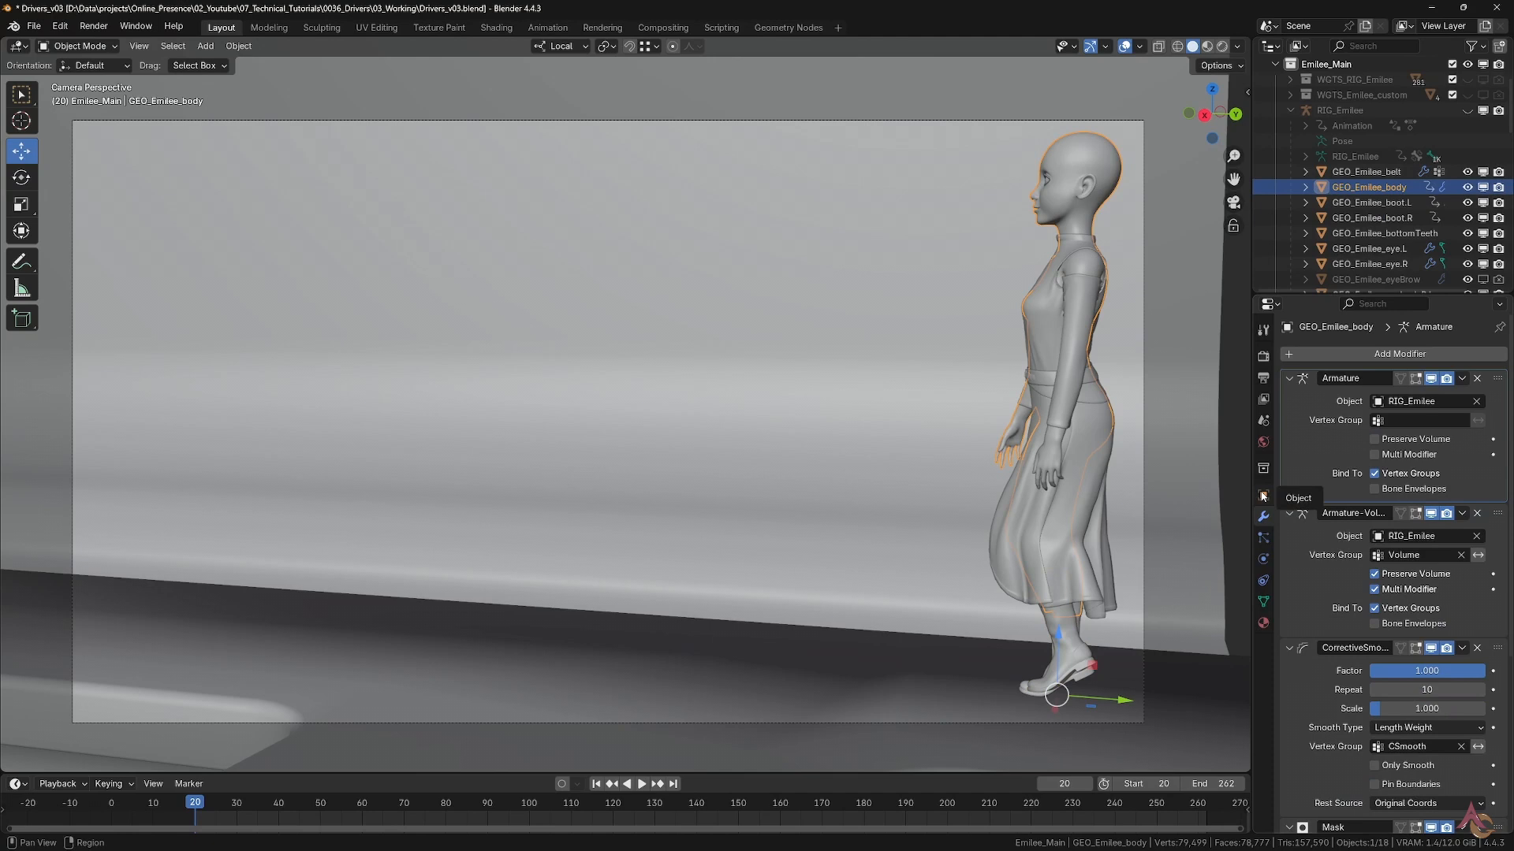
{"action": "left_click", "coordinate": [1262, 493]}
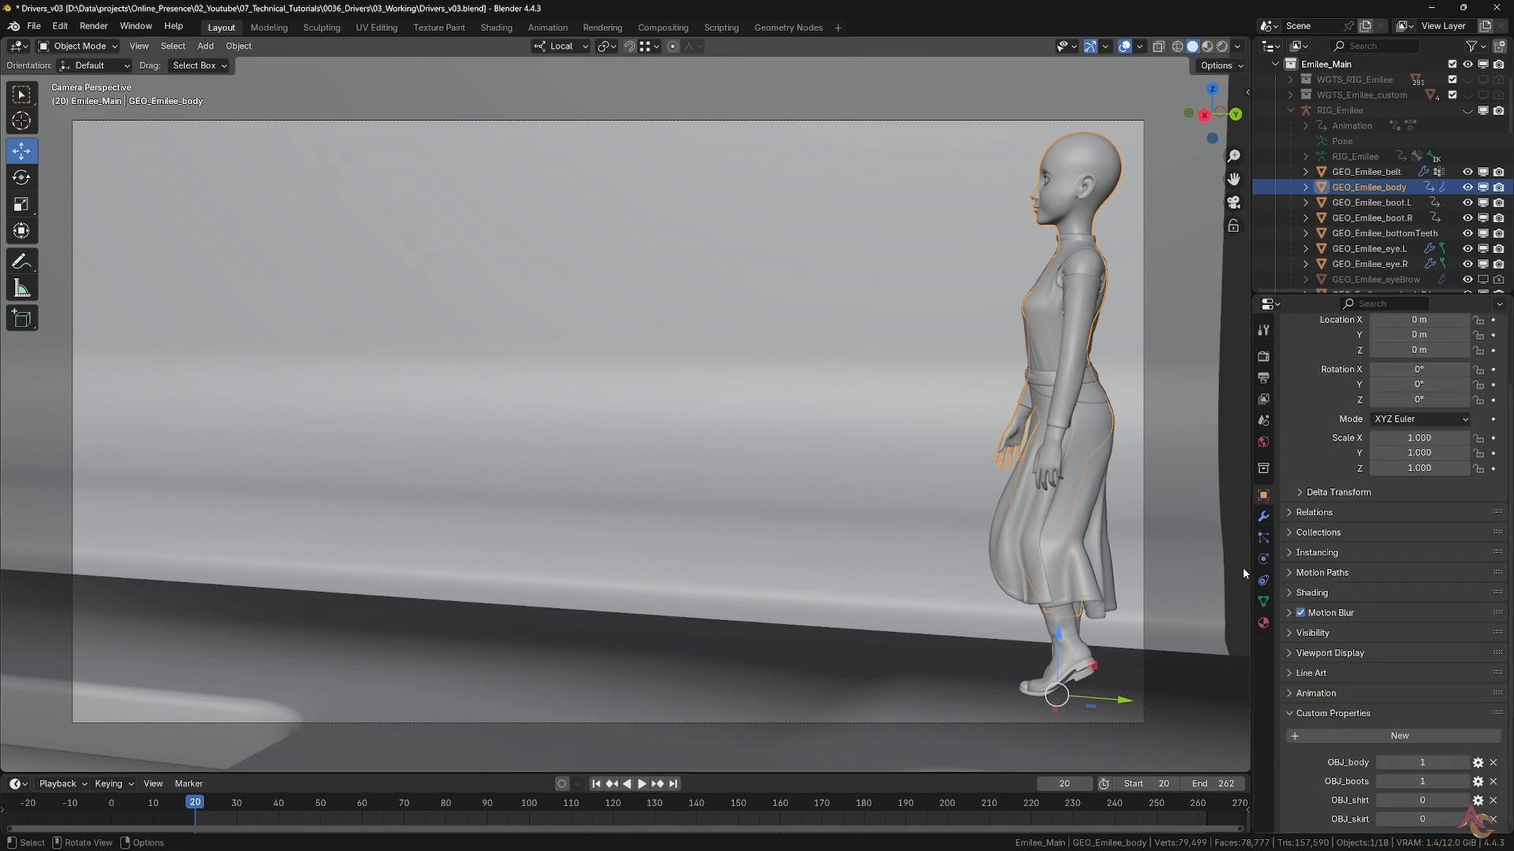
{"action": "left_click", "coordinate": [640, 784]}
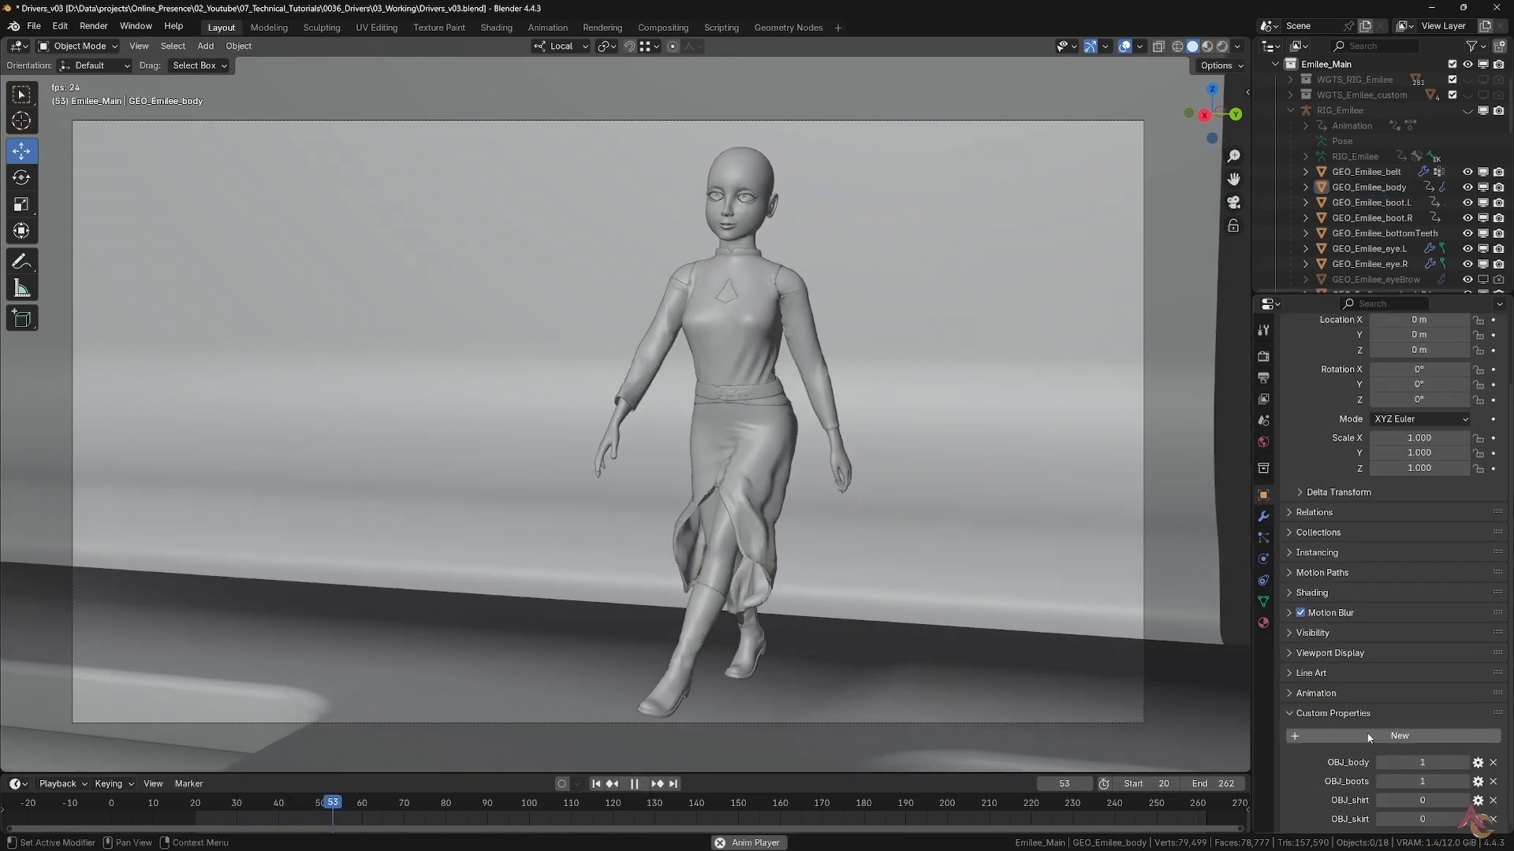
{"action": "left_click", "coordinate": [634, 783]}
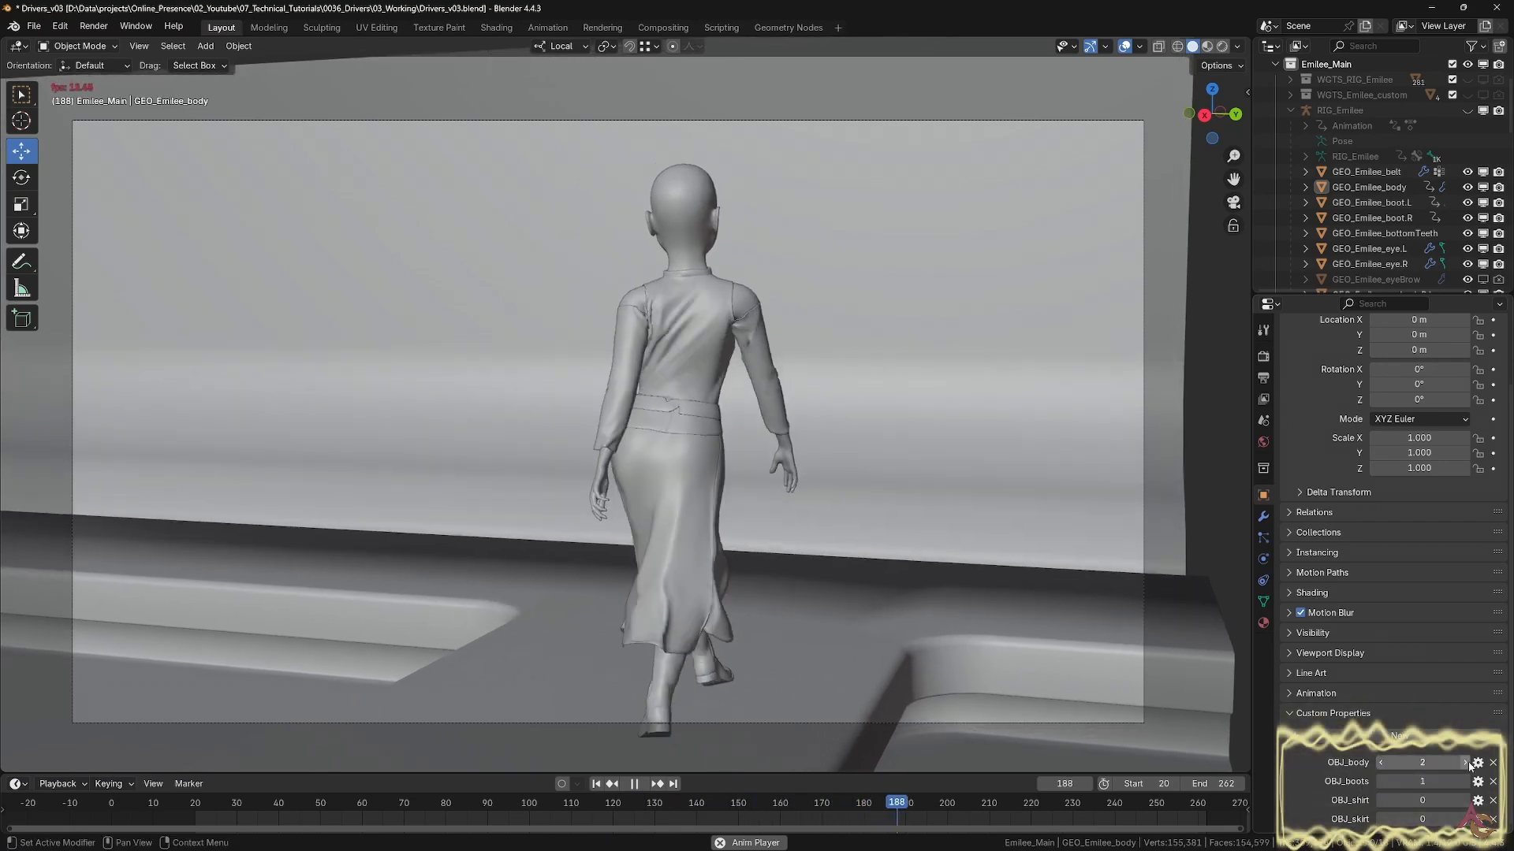
{"action": "left_click", "coordinate": [634, 783]}
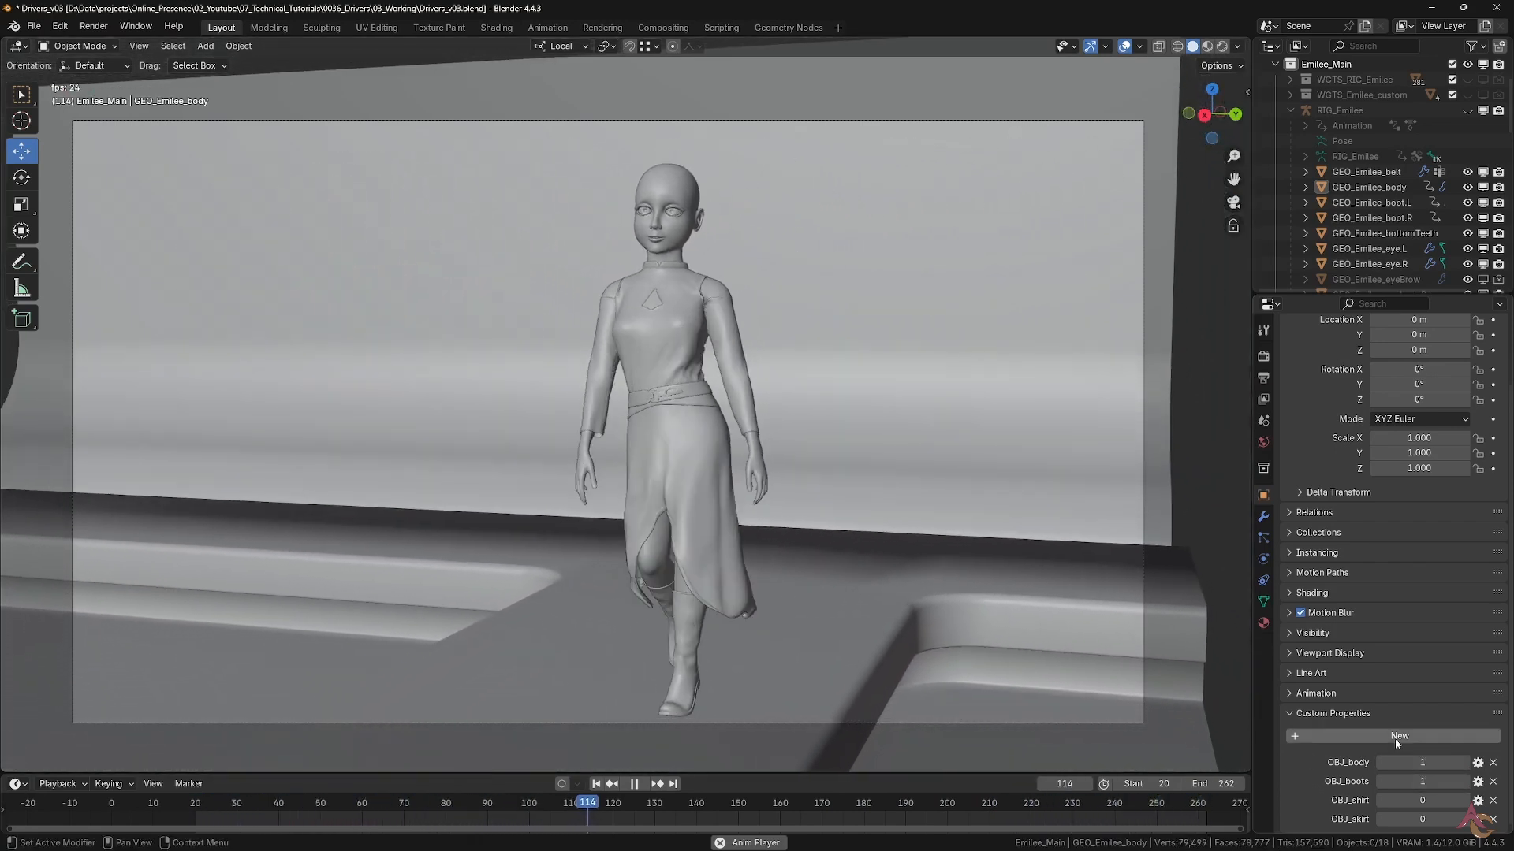
{"action": "left_click", "coordinate": [634, 783]}
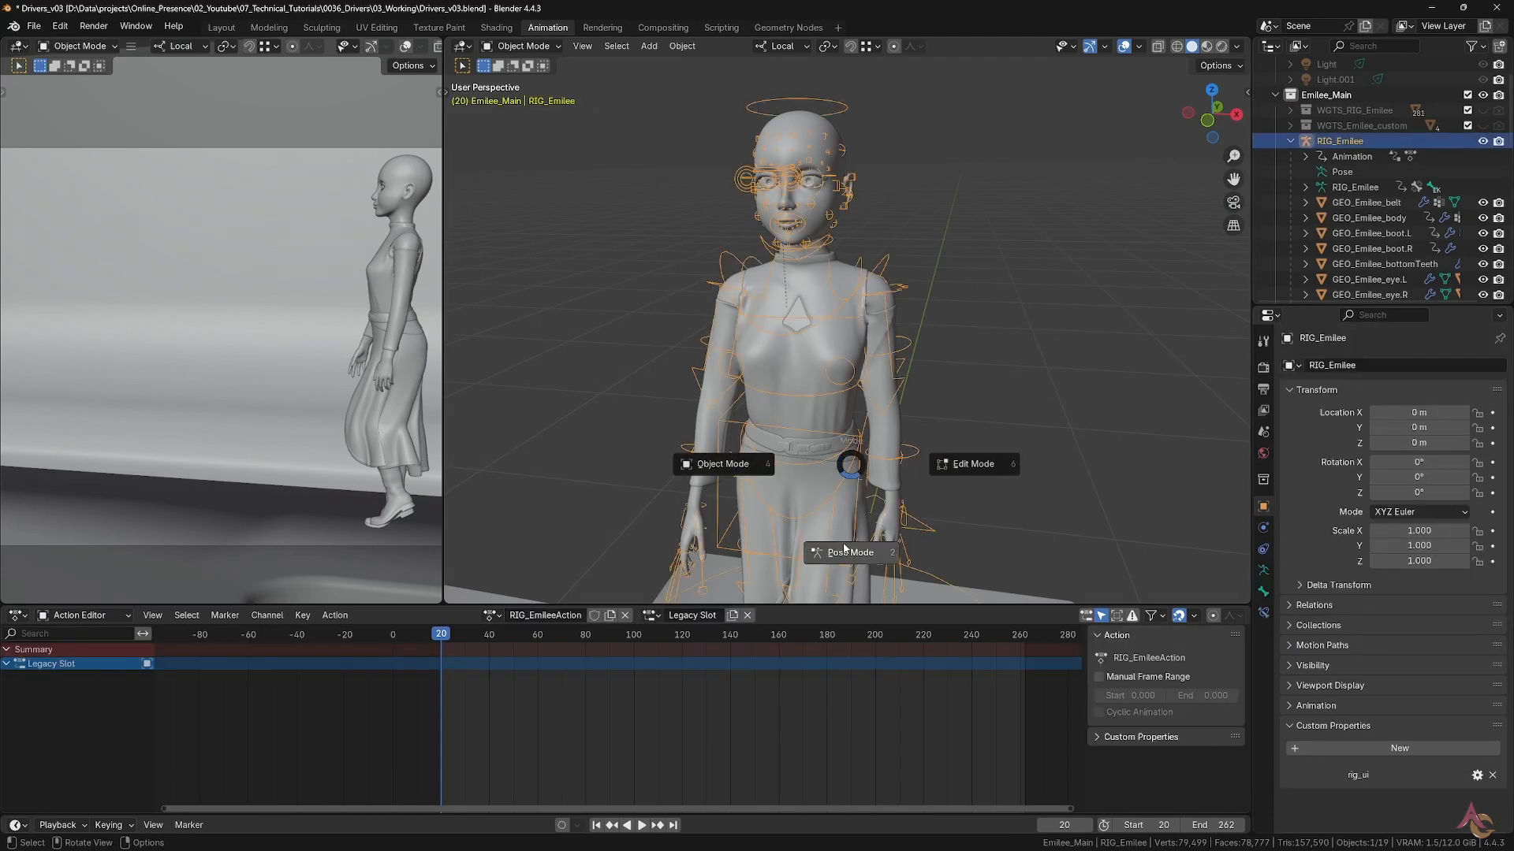
Check the Emilee_Main COL_ properties in pose mode, then open char_Nyssa_model_v053.blend
{"action": "left_click", "coordinate": [850, 551]}
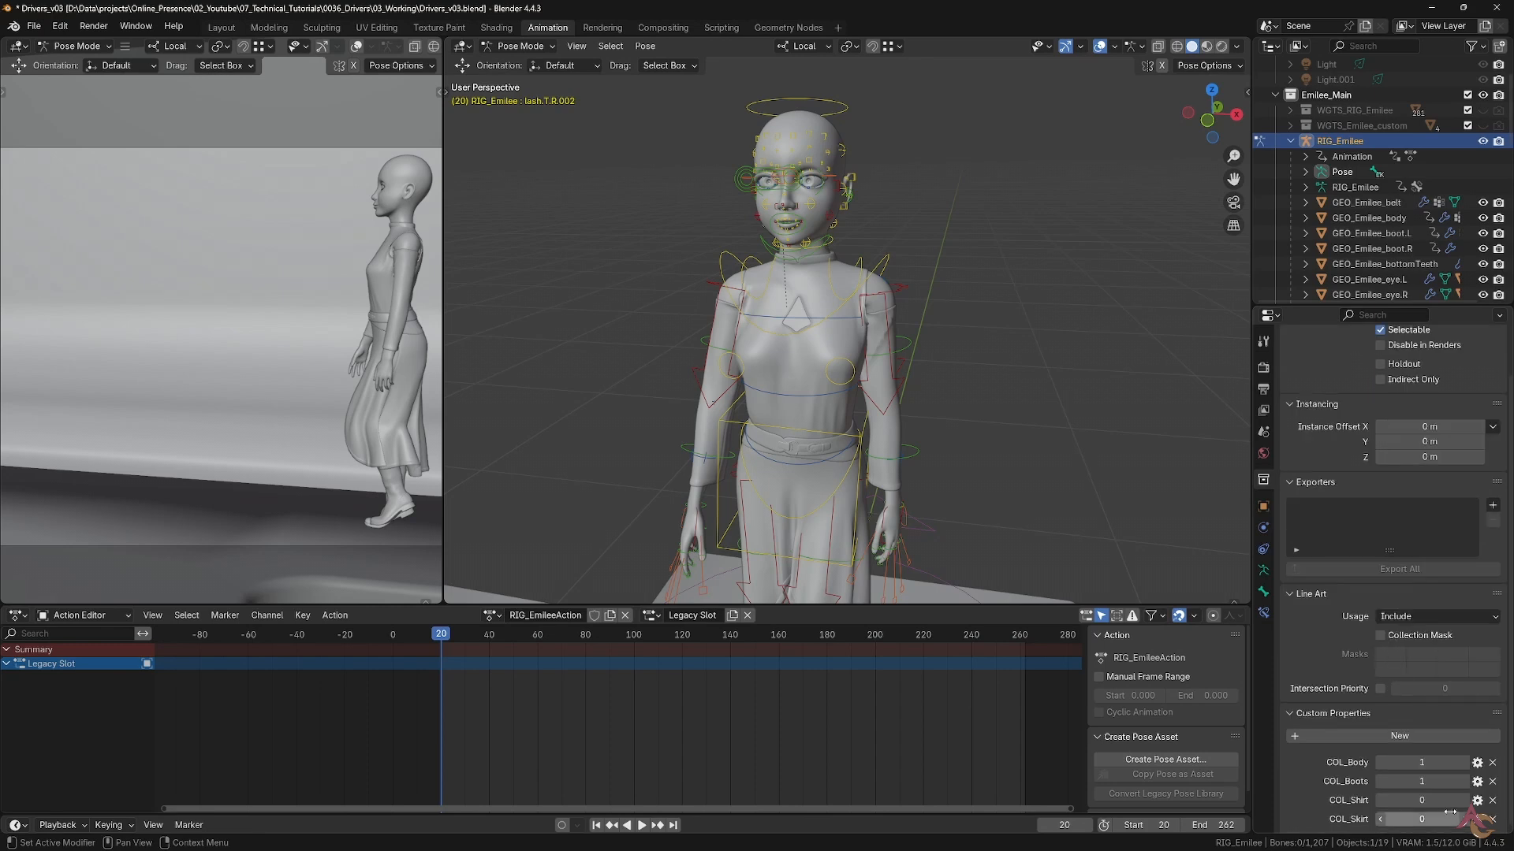
{"action": "left_click", "coordinate": [1328, 95]}
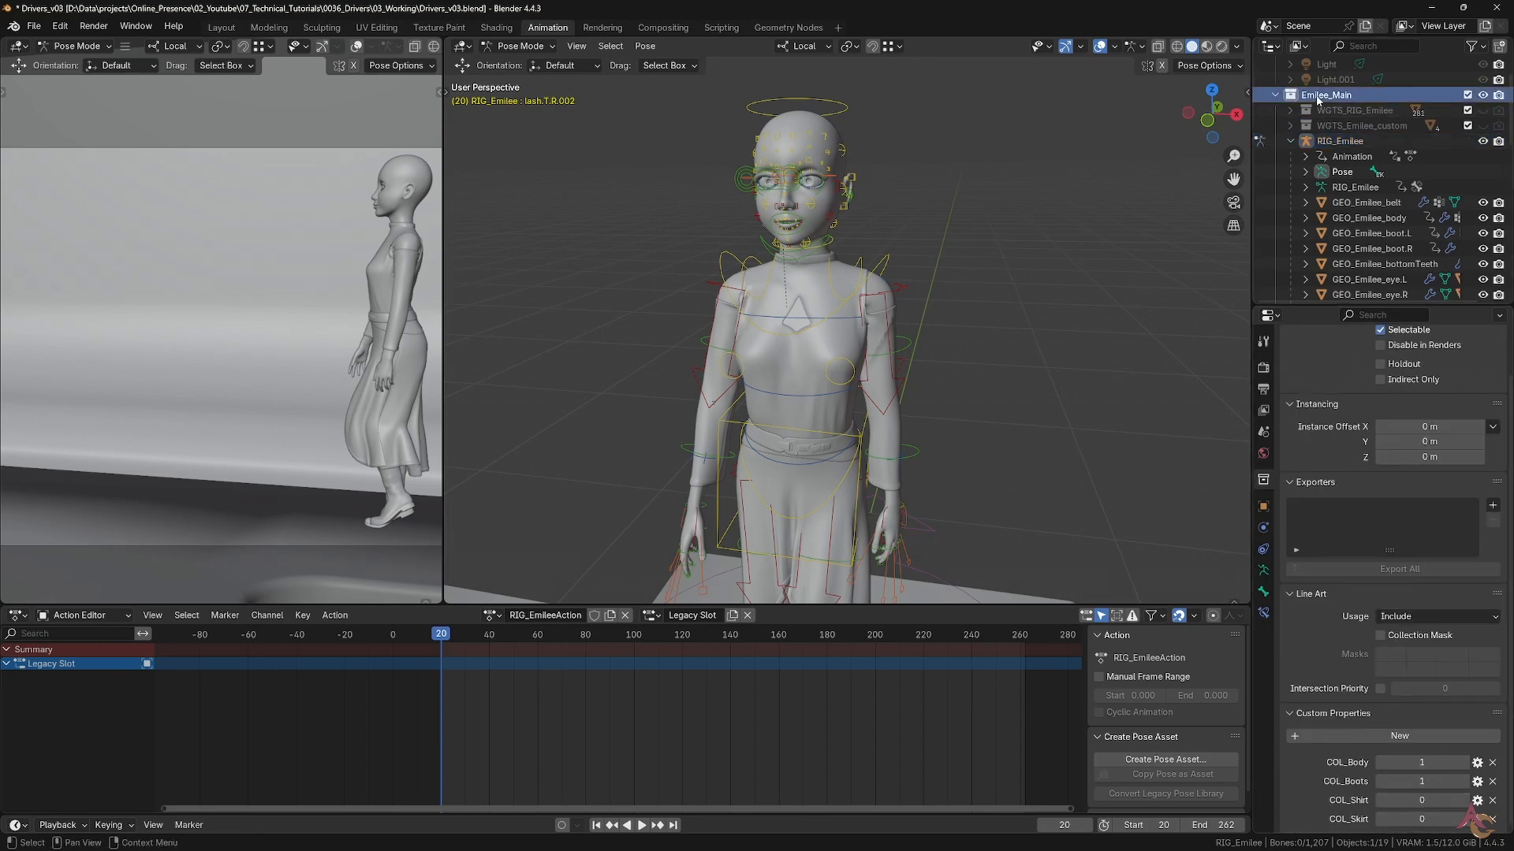
{"action": "left_click", "coordinate": [1370, 218]}
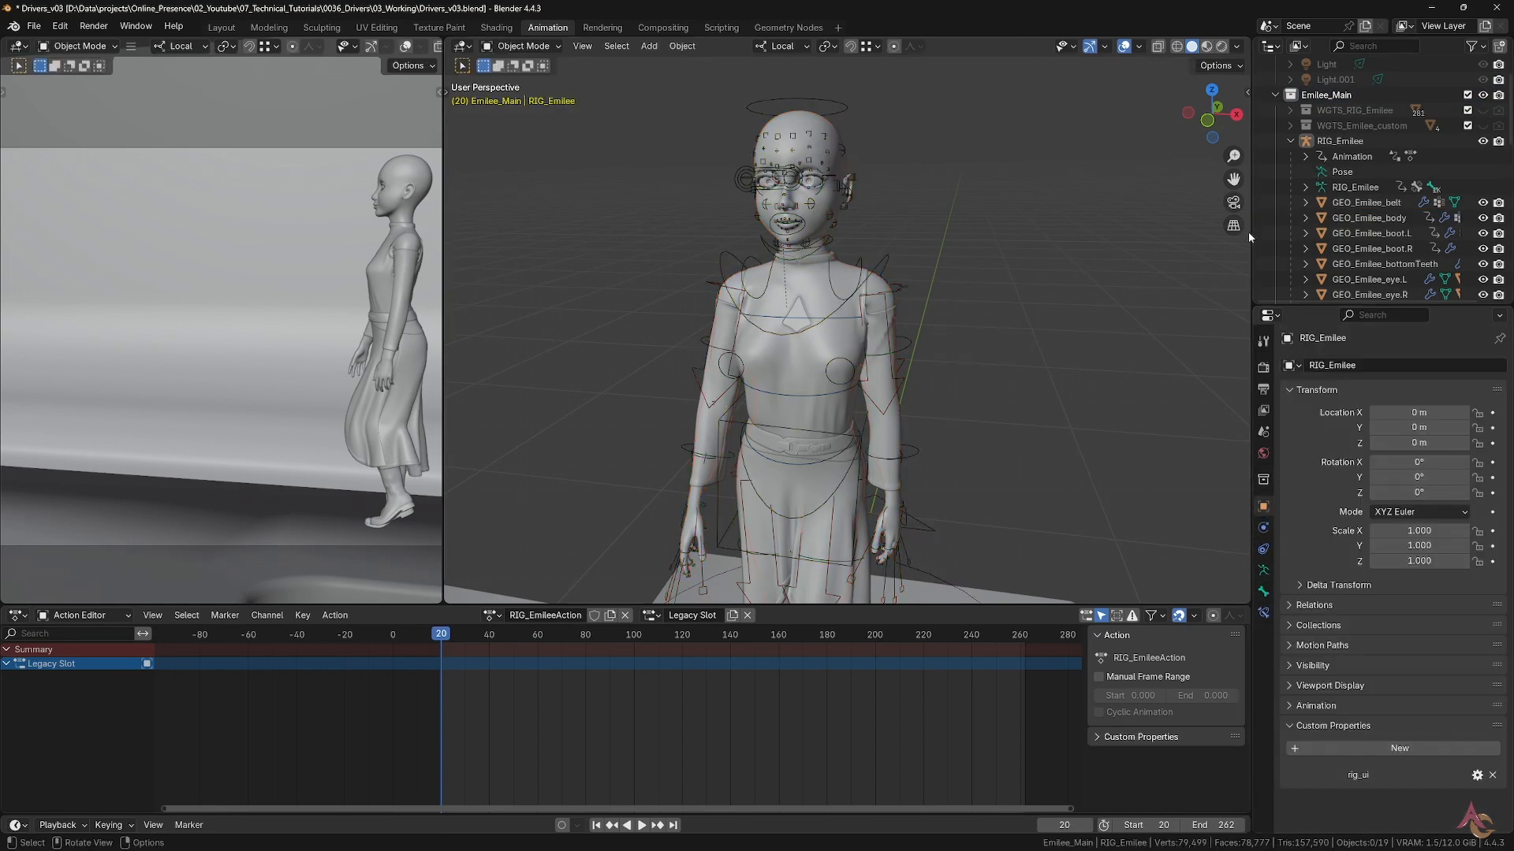
{"action": "left_click", "coordinate": [1369, 217]}
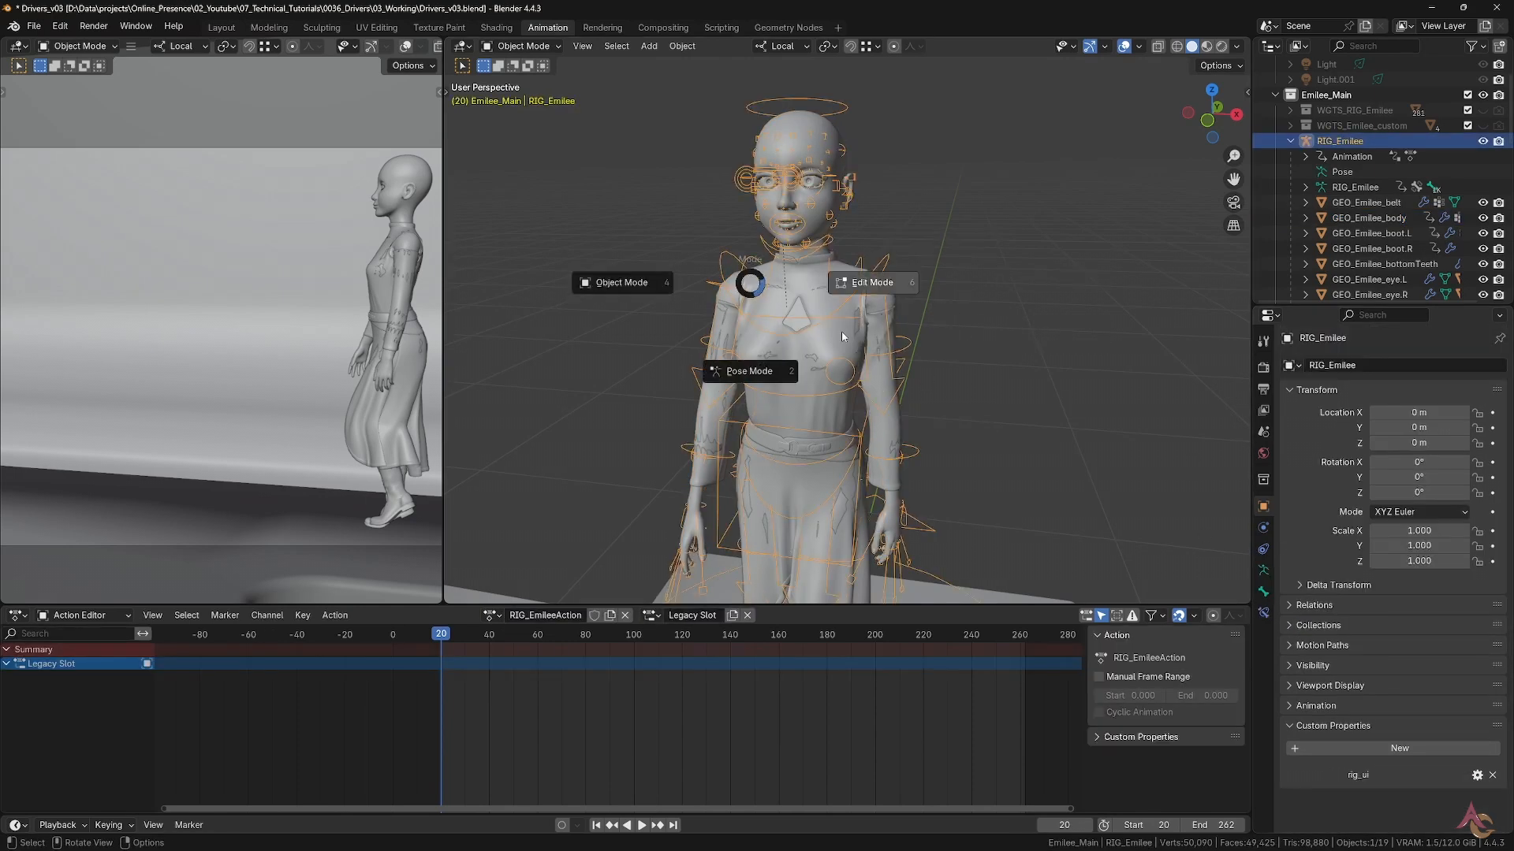
{"action": "left_click", "coordinate": [748, 371]}
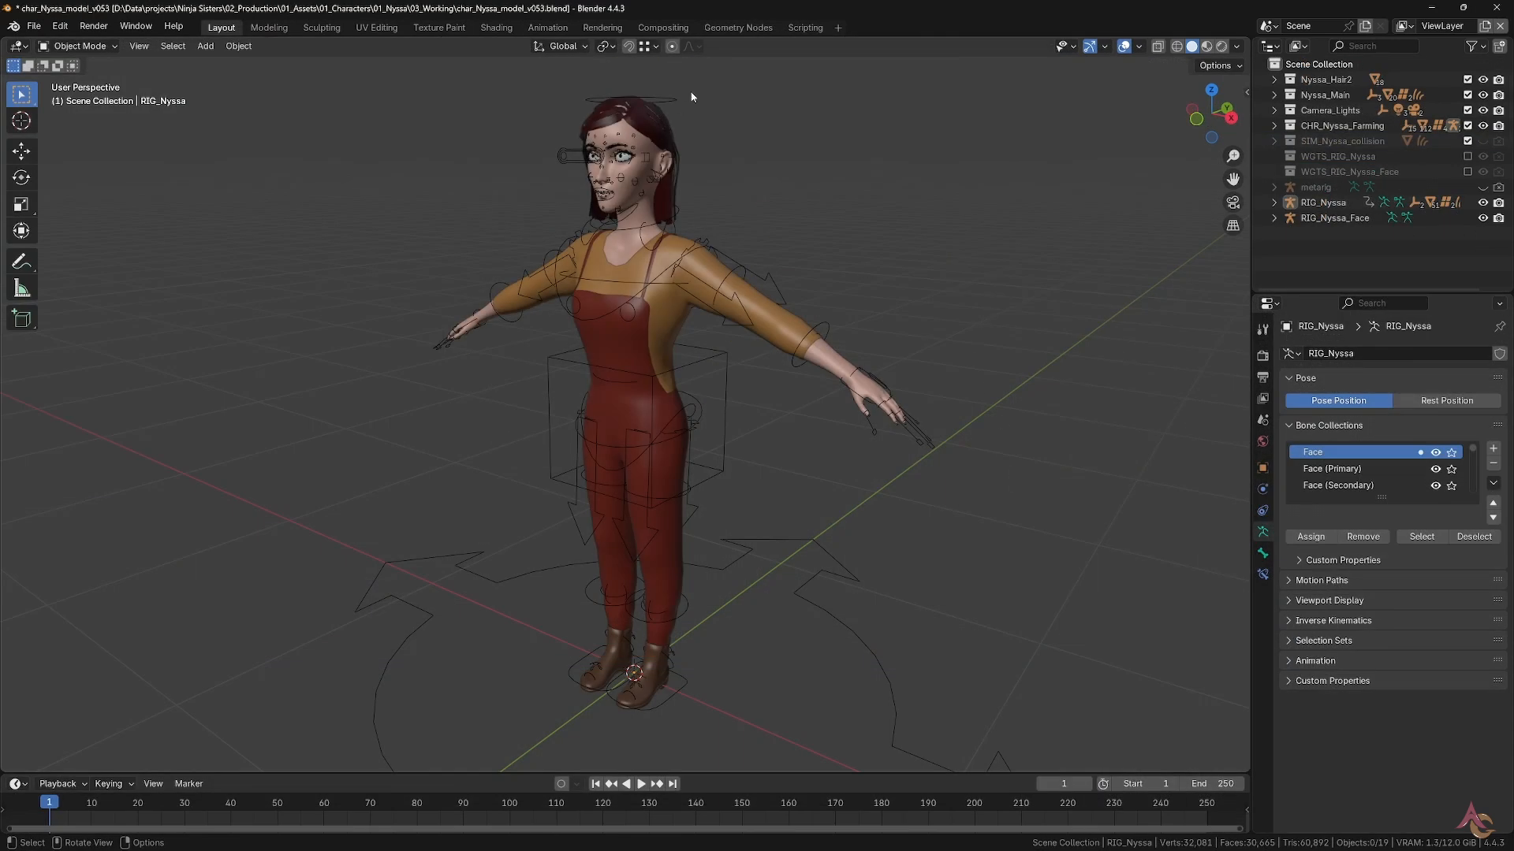
Read the subdivision section of the Nyssa Rig Custom UI script, then select the neck bone in pose mode
{"action": "left_click", "coordinate": [804, 27]}
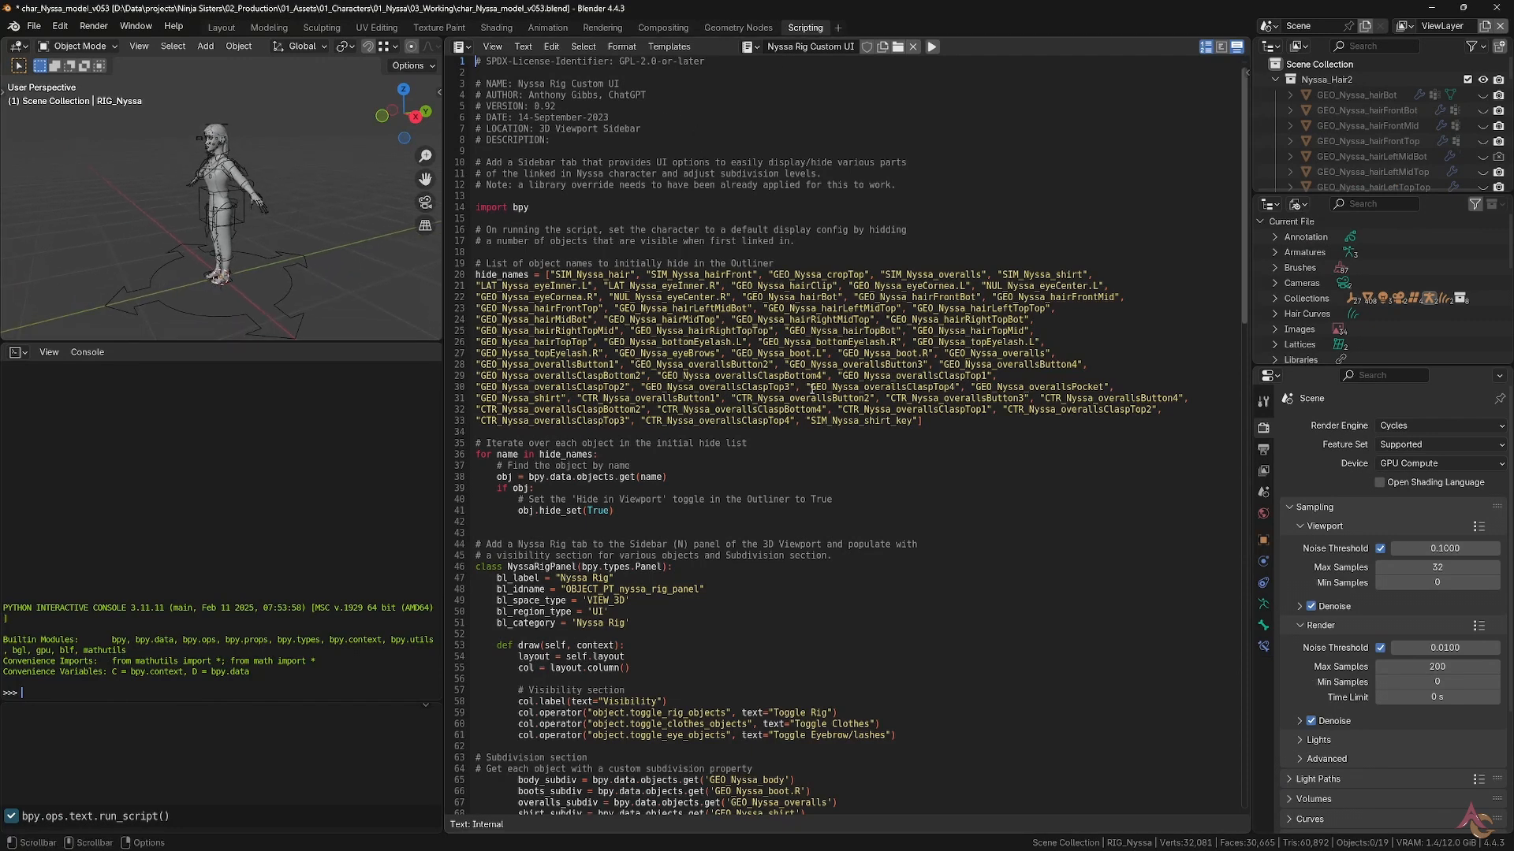
{"action": "scroll", "scroll_direction": "down", "scroll_amount": 3}
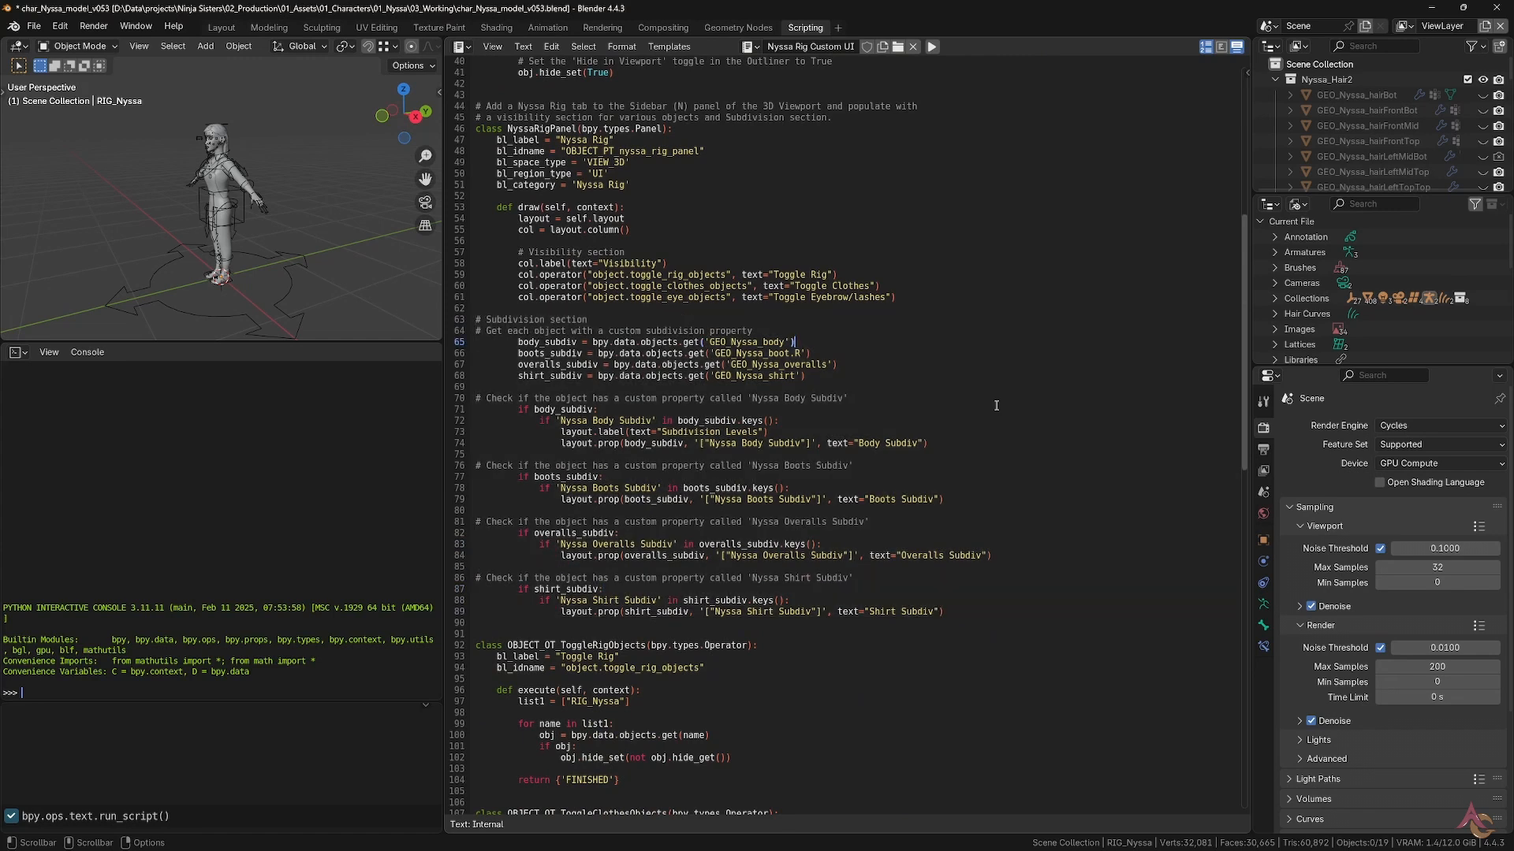
{"action": "left_click", "coordinate": [547, 27]}
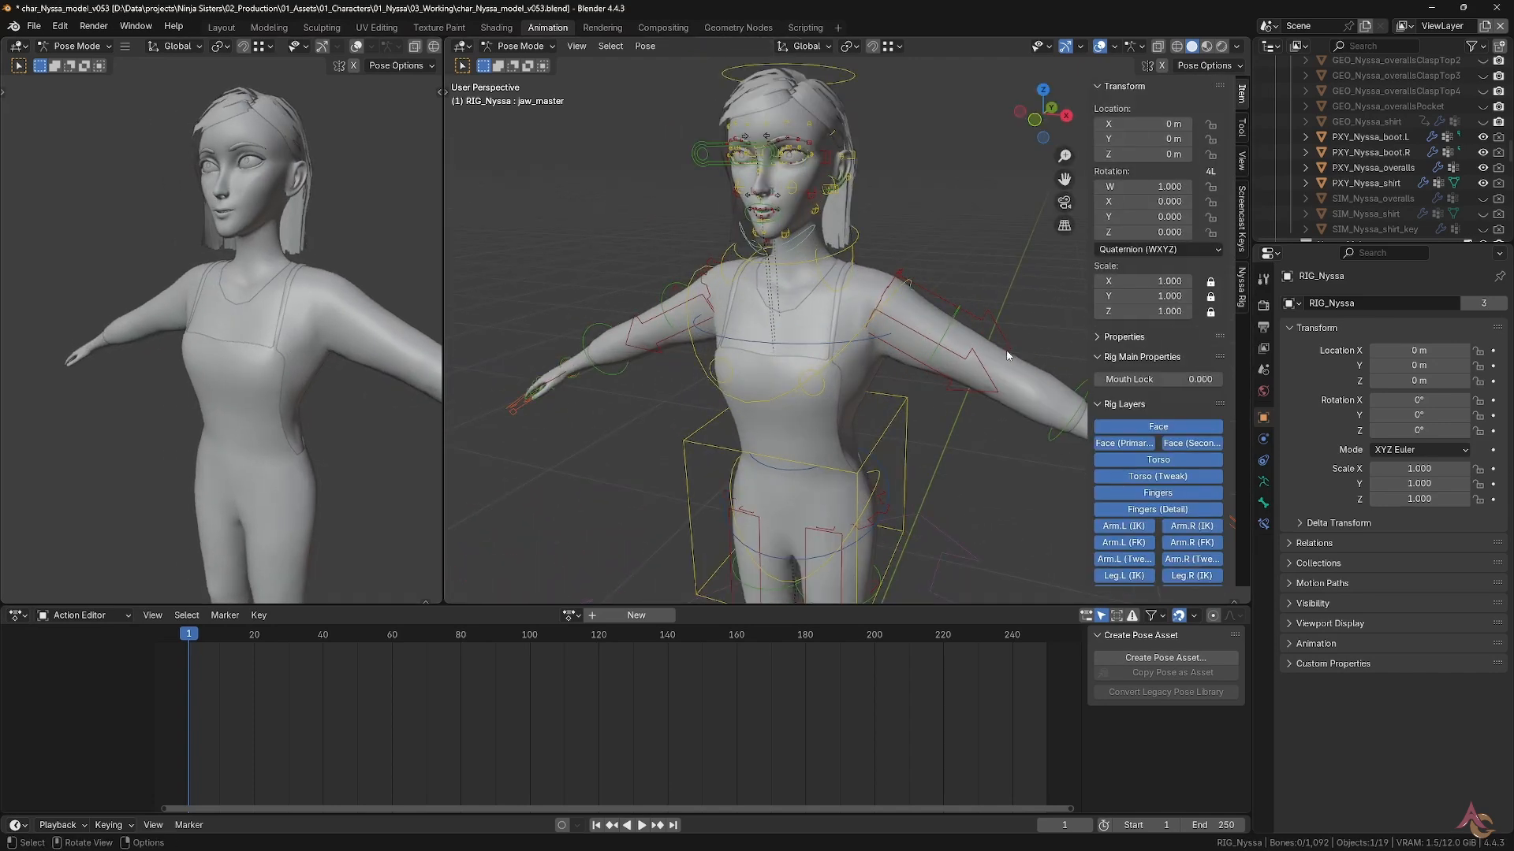
{"action": "left_click", "coordinate": [772, 241]}
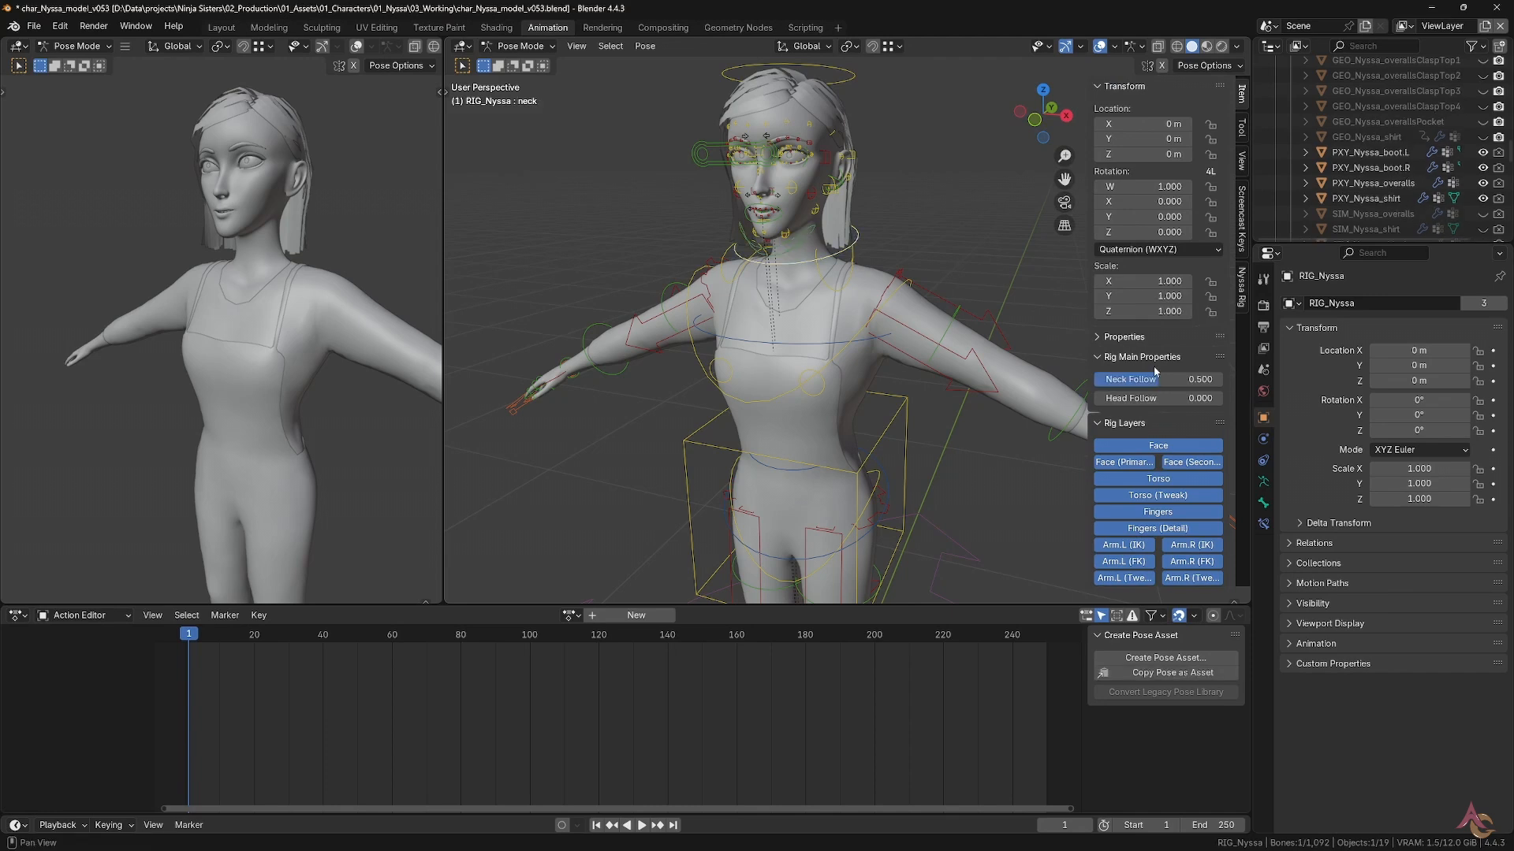